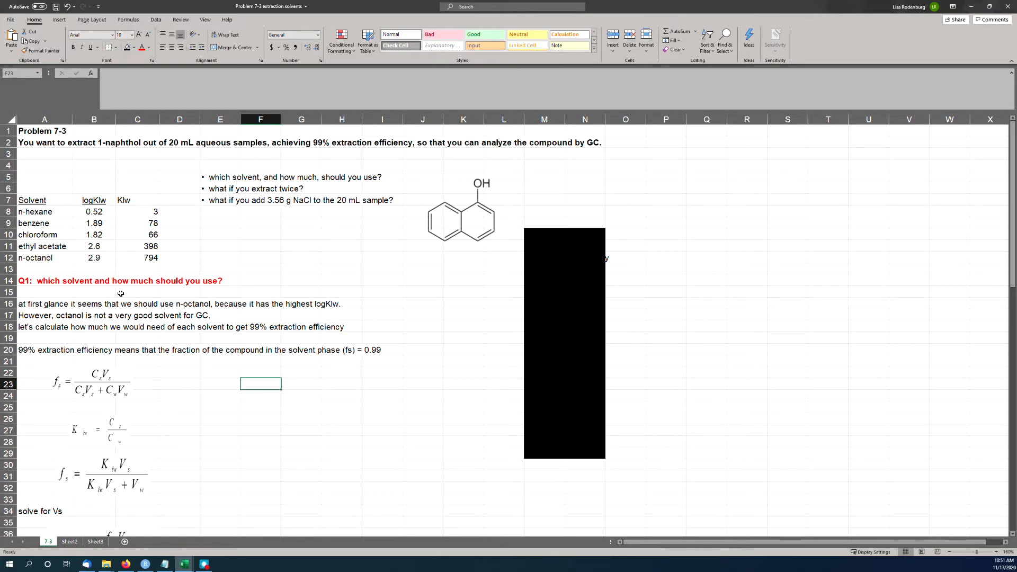
pyautogui.moveTo(54, 156)
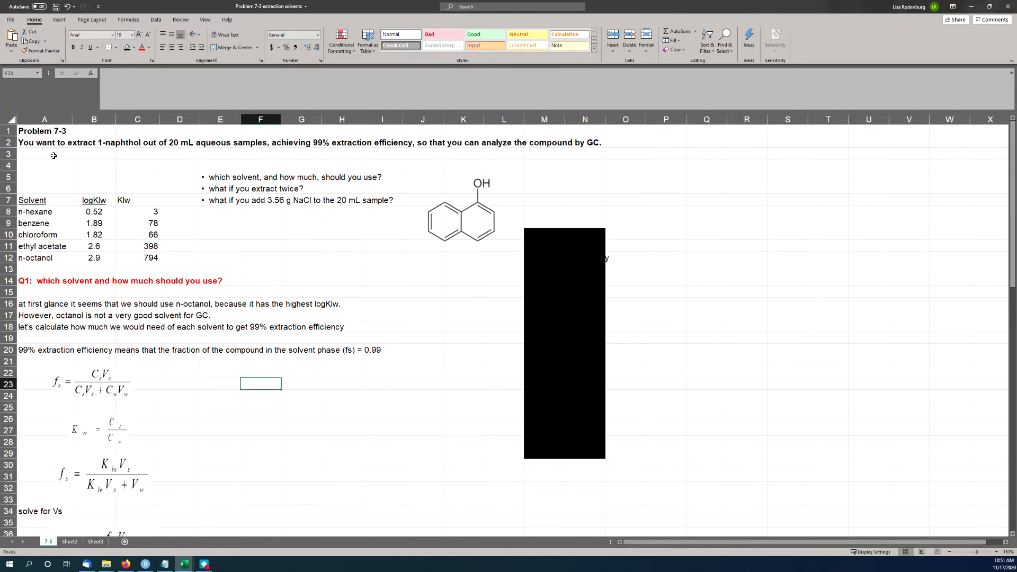
pyautogui.moveTo(394, 285)
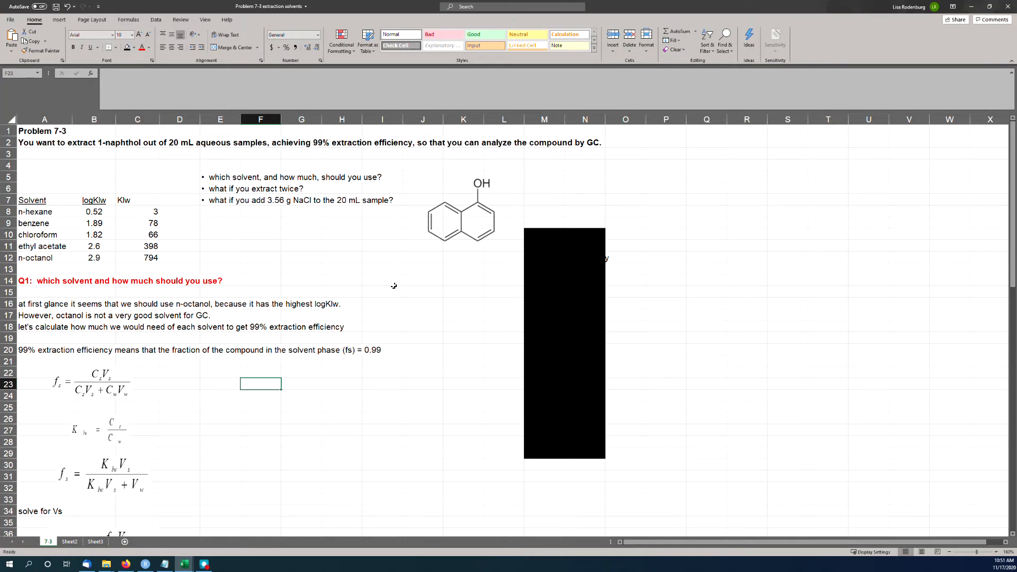
# Step: Review the logKlw column and the 1-naphthol structure drawing beside the solvent table
pyautogui.click(461, 217)
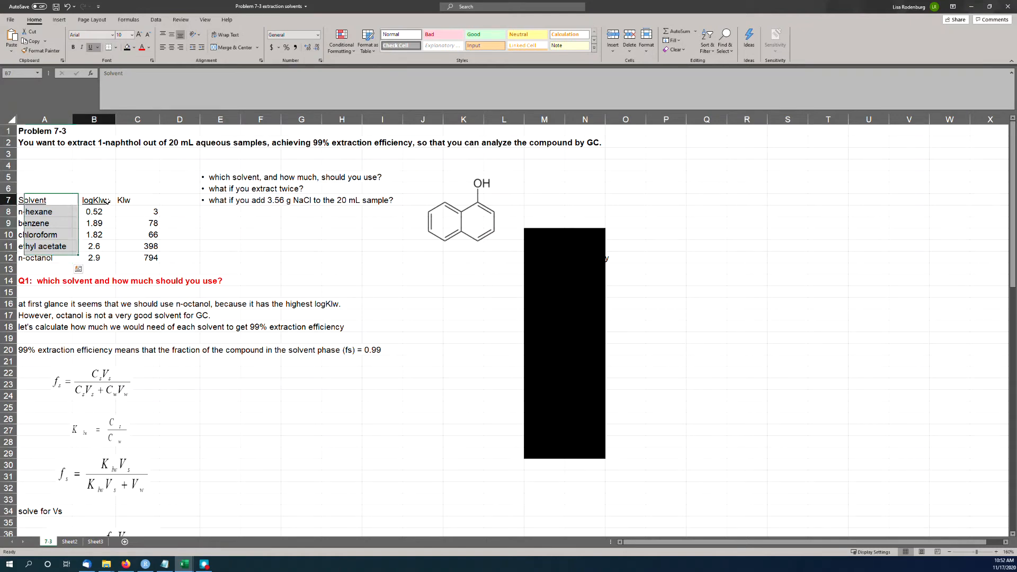
pyautogui.click(94, 200)
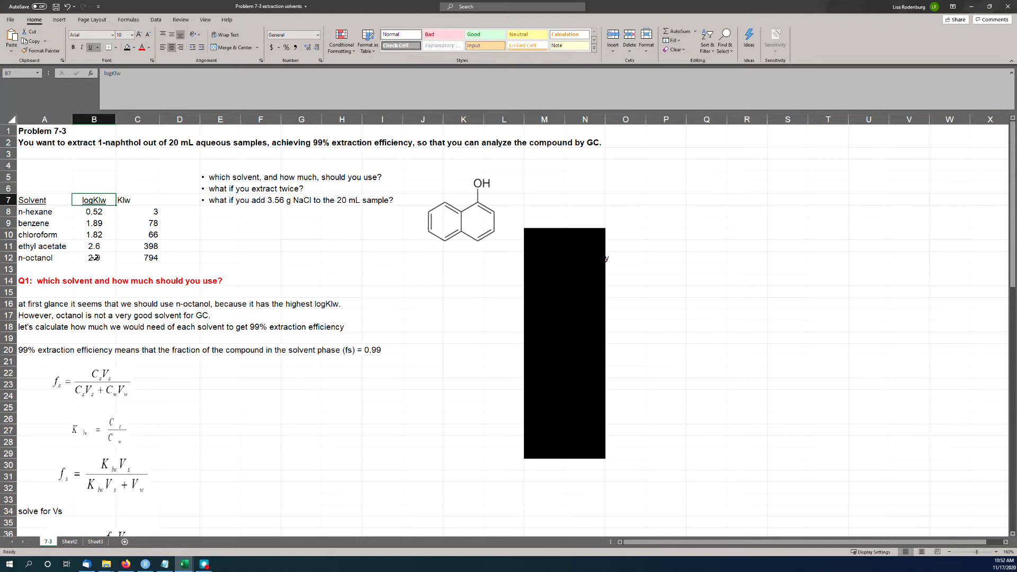
pyautogui.click(94, 258)
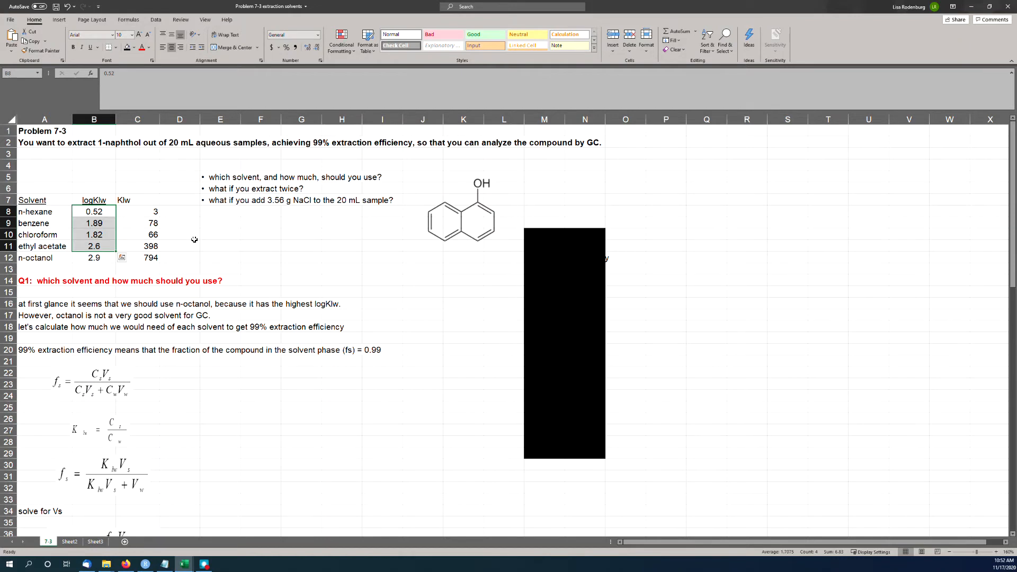
pyautogui.moveTo(191, 241)
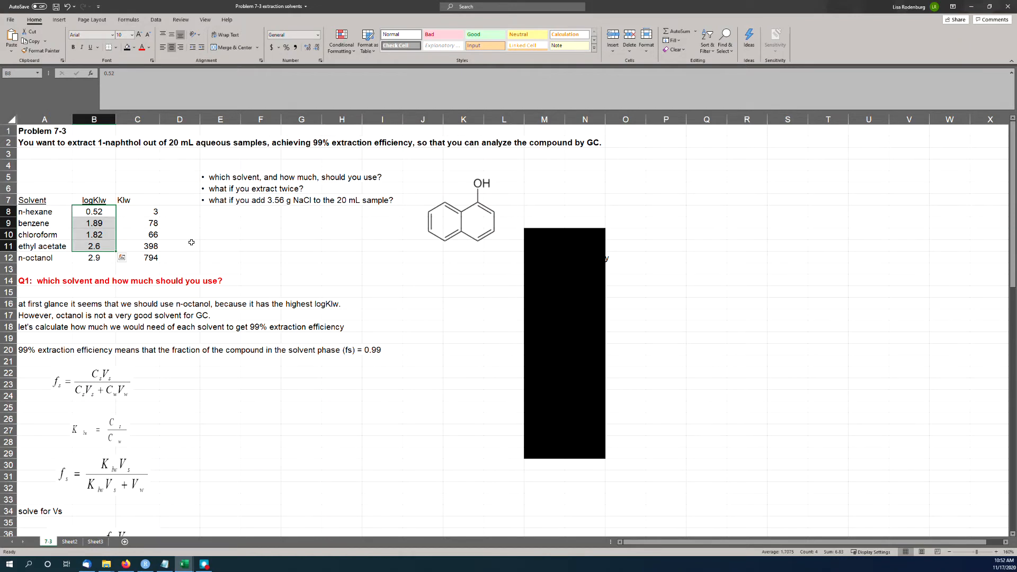
pyautogui.moveTo(190, 245)
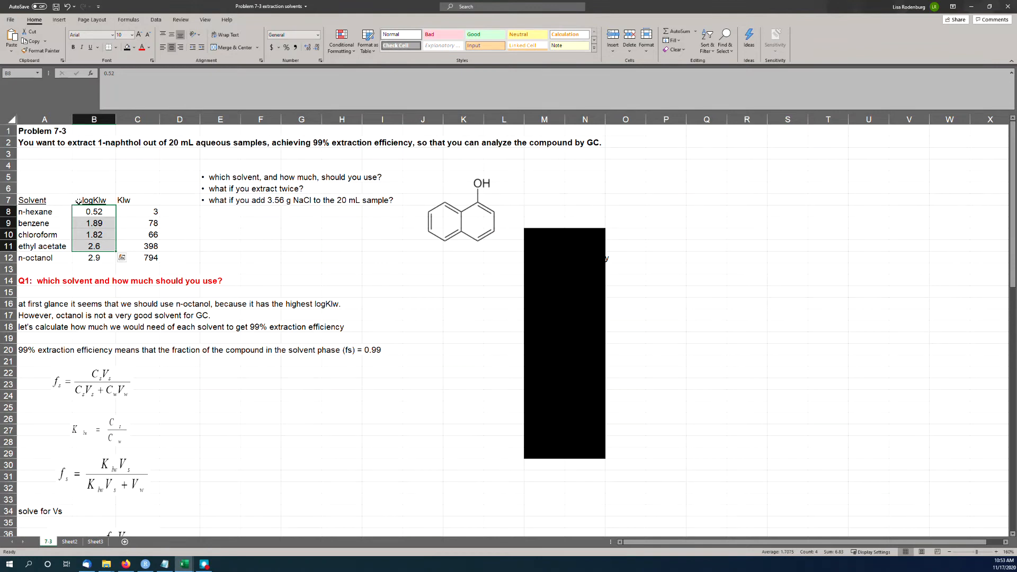
pyautogui.click(461, 207)
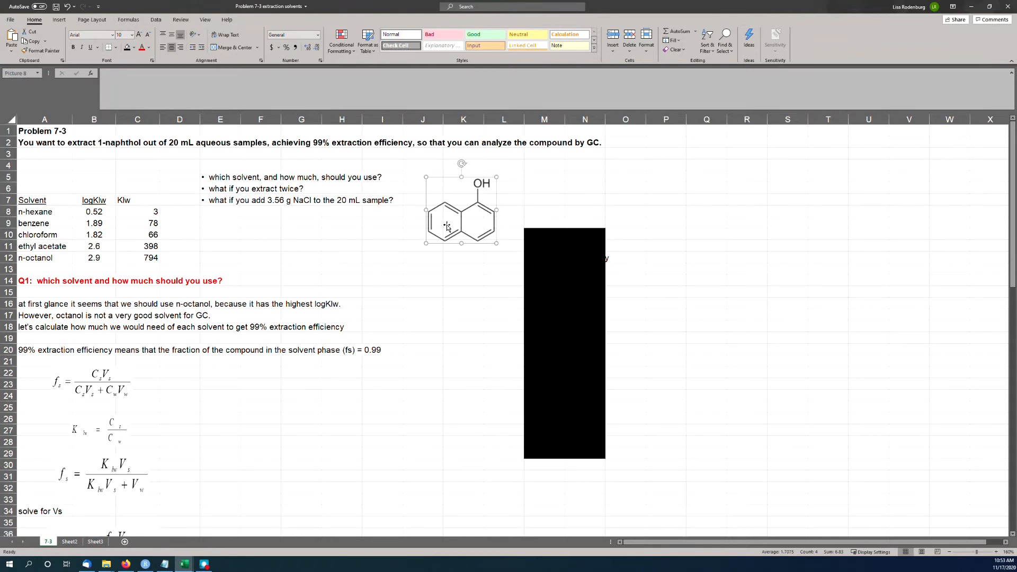
pyautogui.click(461, 217)
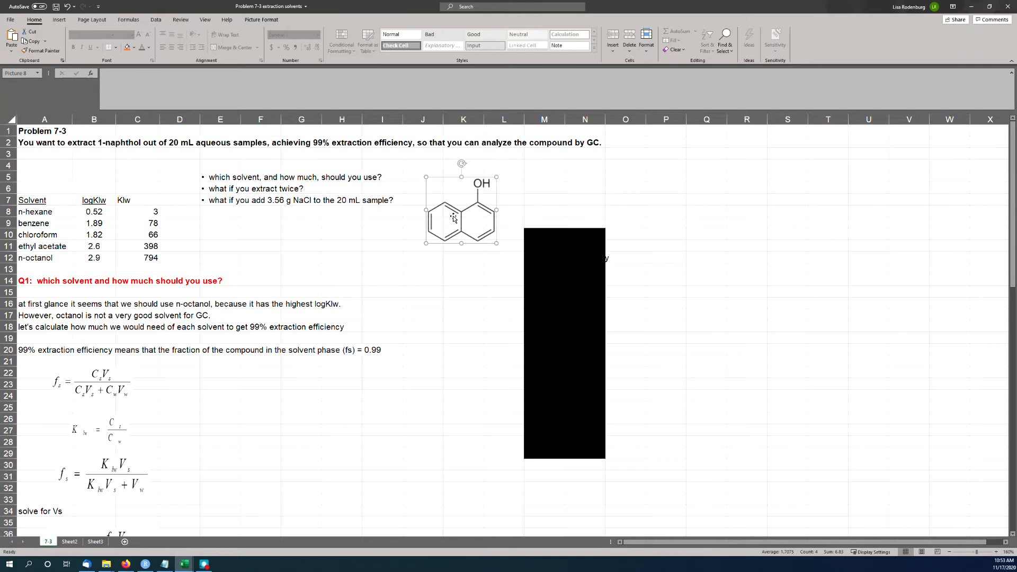
pyautogui.moveTo(498, 180)
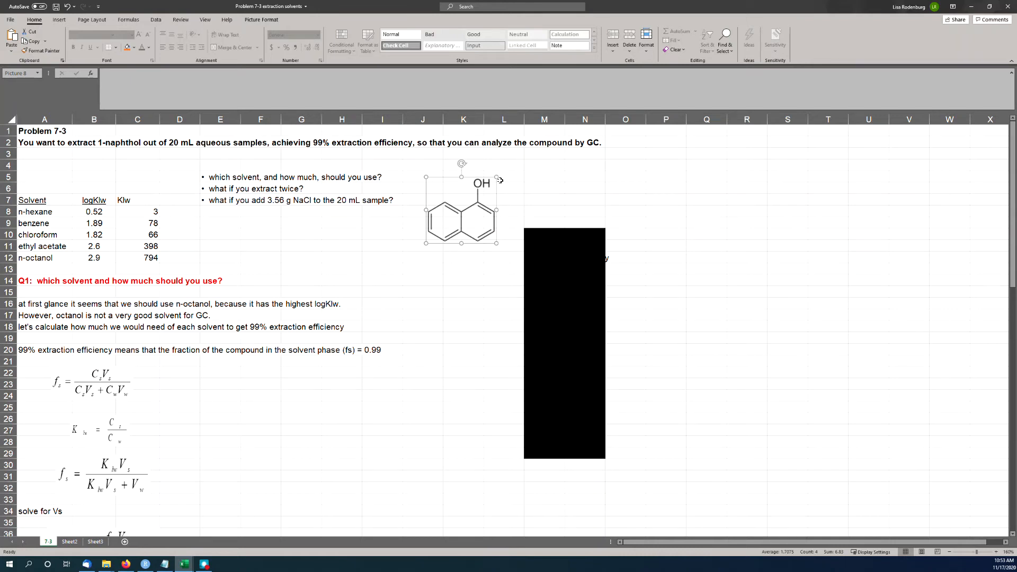
pyautogui.moveTo(495, 192)
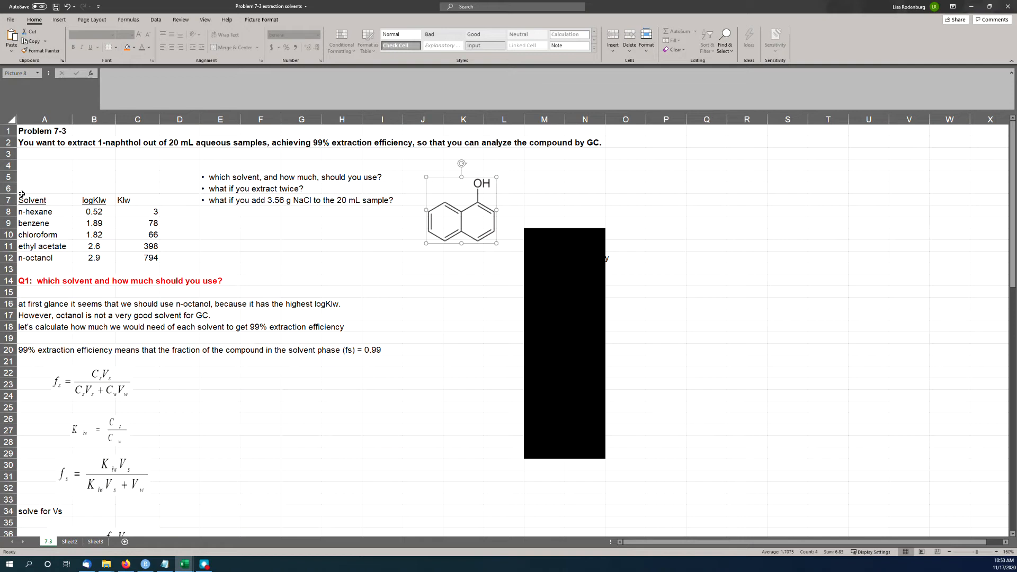
pyautogui.click(44, 212)
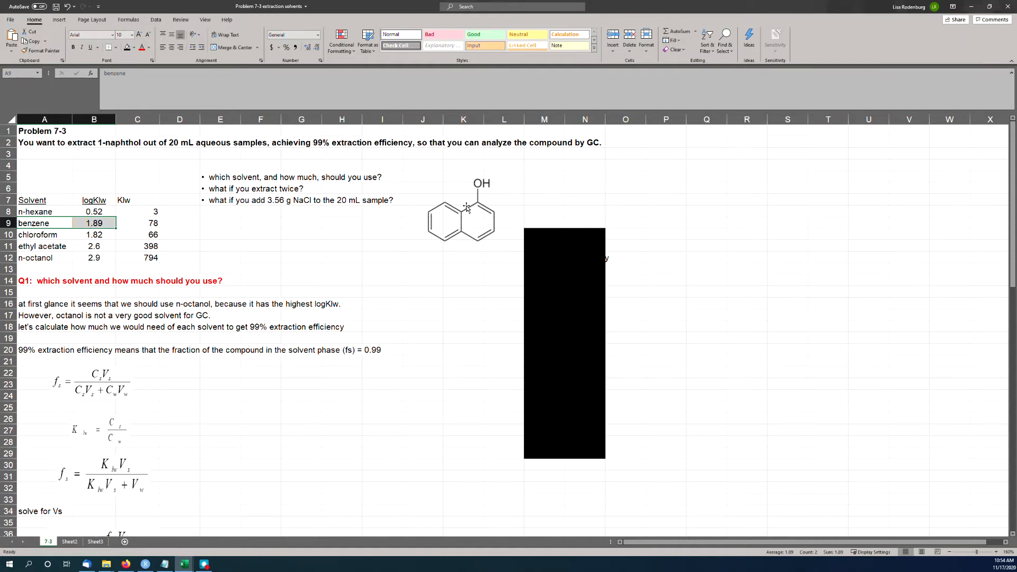
pyautogui.moveTo(440, 229)
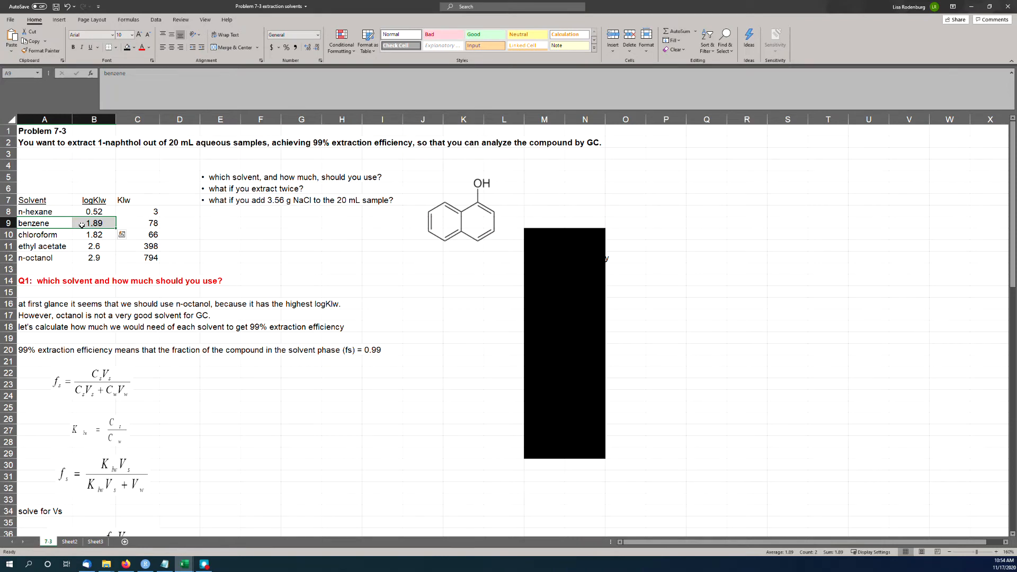
pyautogui.click(44, 234)
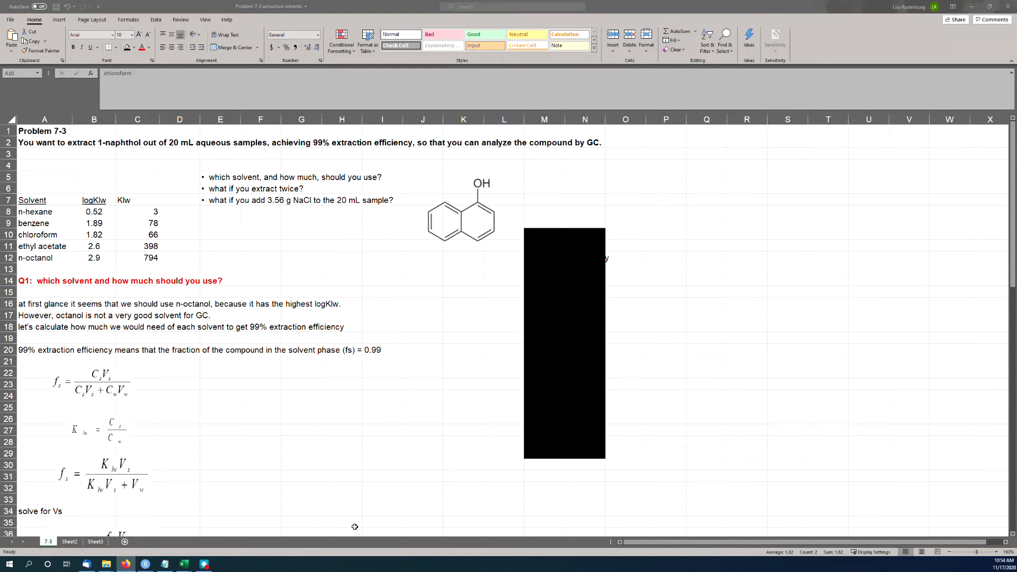
pyautogui.moveTo(499, 343)
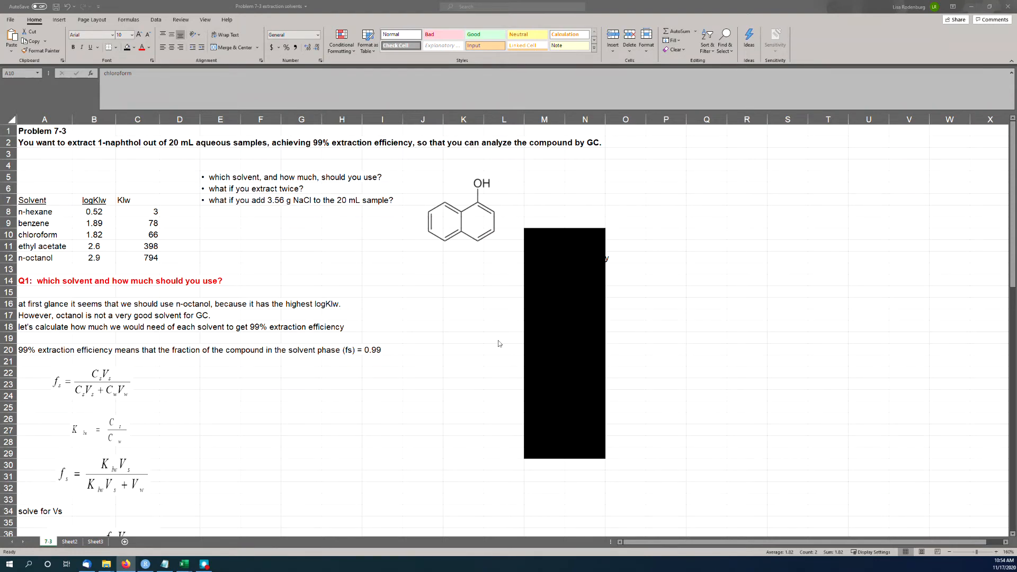
# Step: Paste the chloroform structure and position it below the 1-naphthol drawing
pyautogui.rightClick(462, 279)
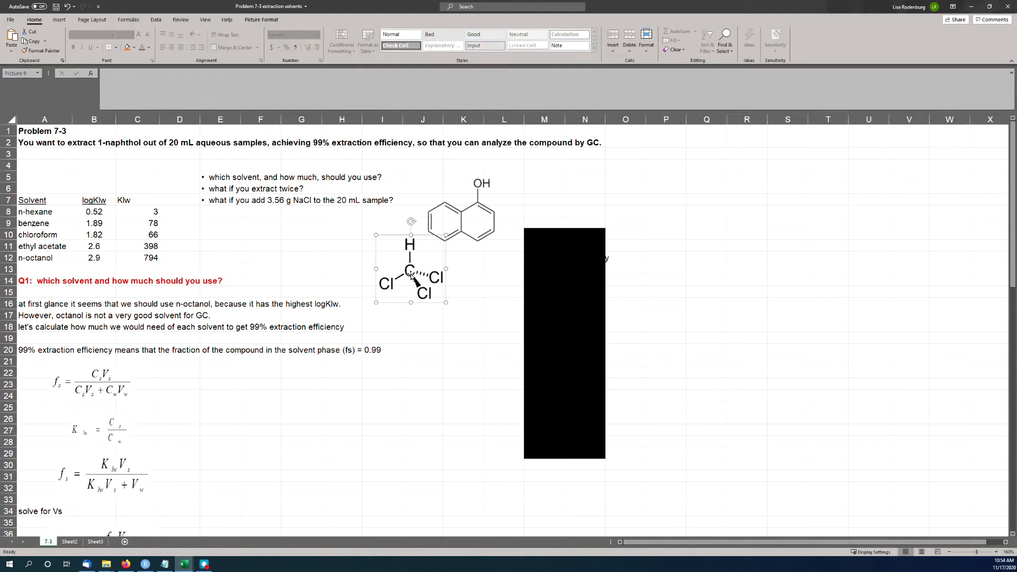
pyautogui.moveTo(411, 276); pyautogui.dragTo(407, 288)
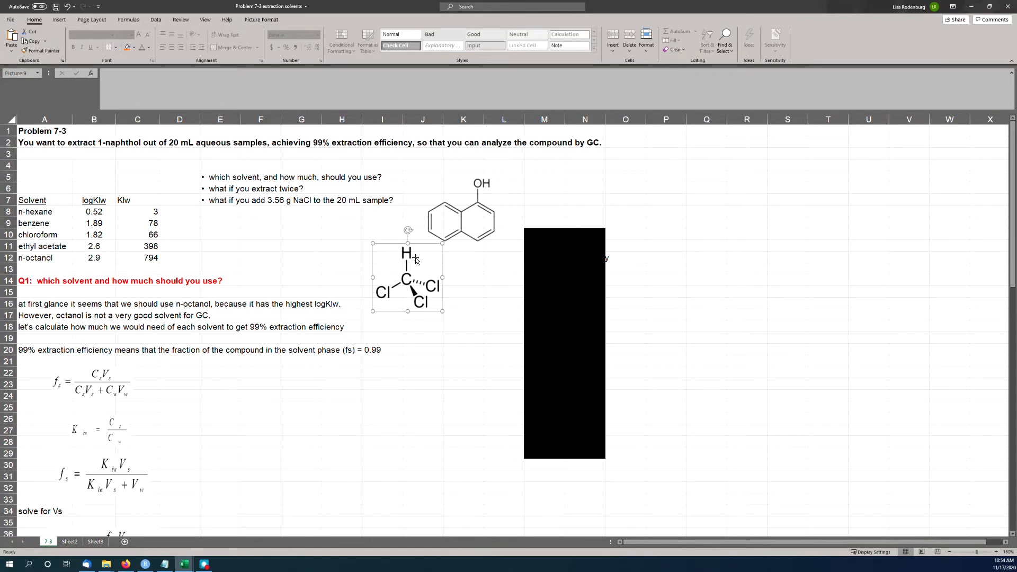
pyautogui.moveTo(94, 224); pyautogui.dragTo(94, 234)
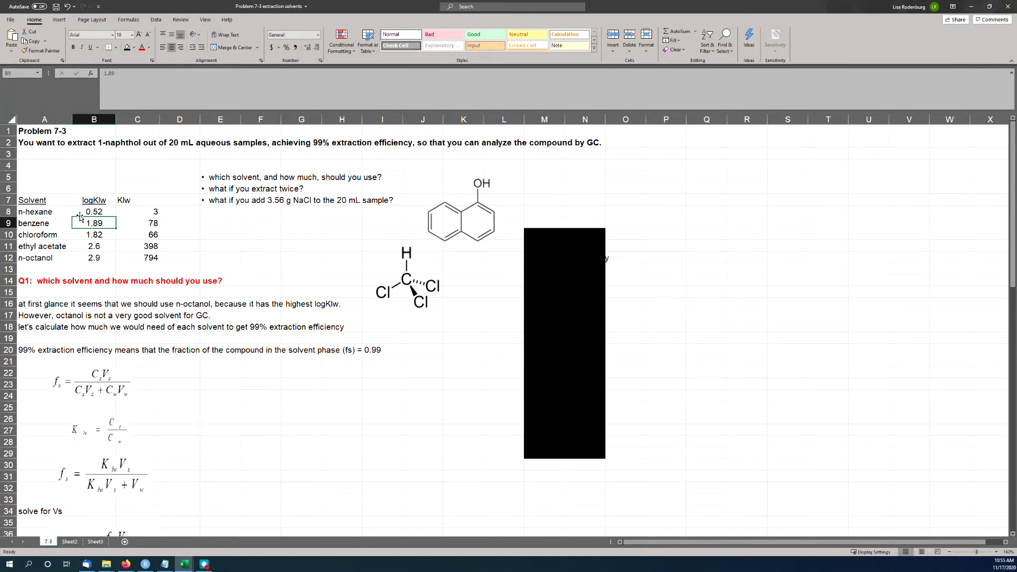
pyautogui.moveTo(94, 222); pyautogui.dragTo(95, 234)
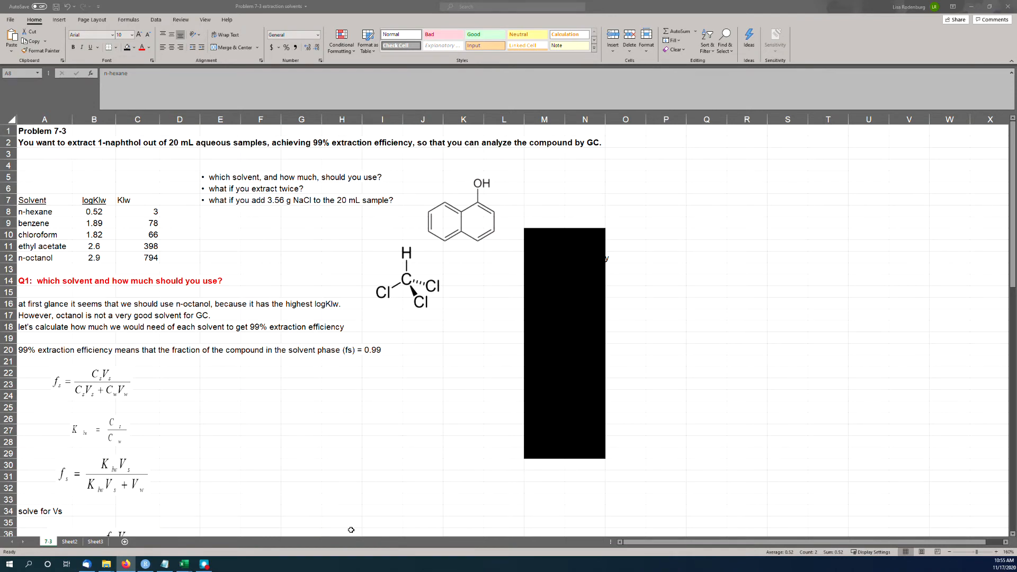
# Step: Paste the ethyl acetate structure below the chloroform drawing and deselect it
pyautogui.rightClick(406, 401)
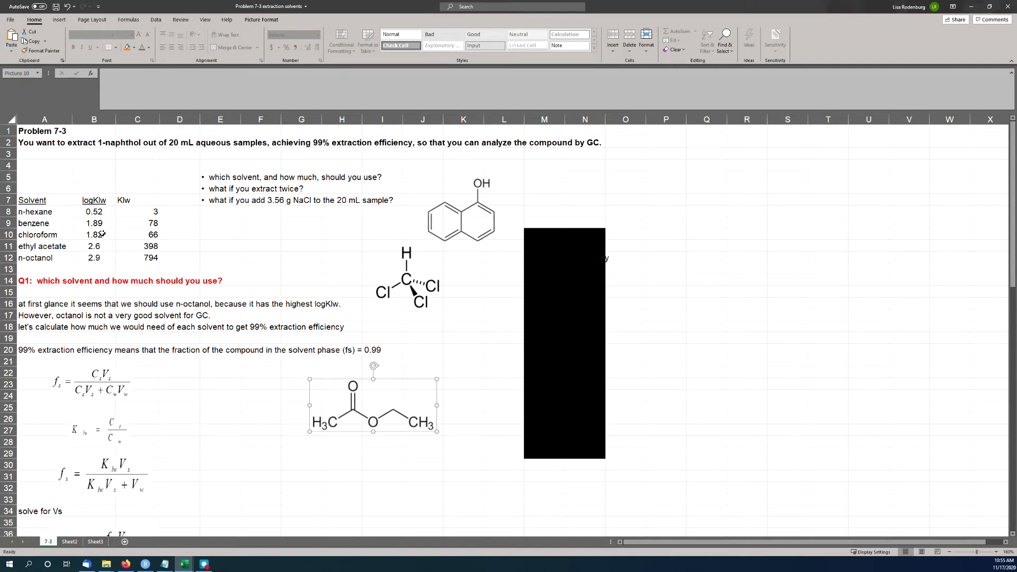
pyautogui.click(93, 246)
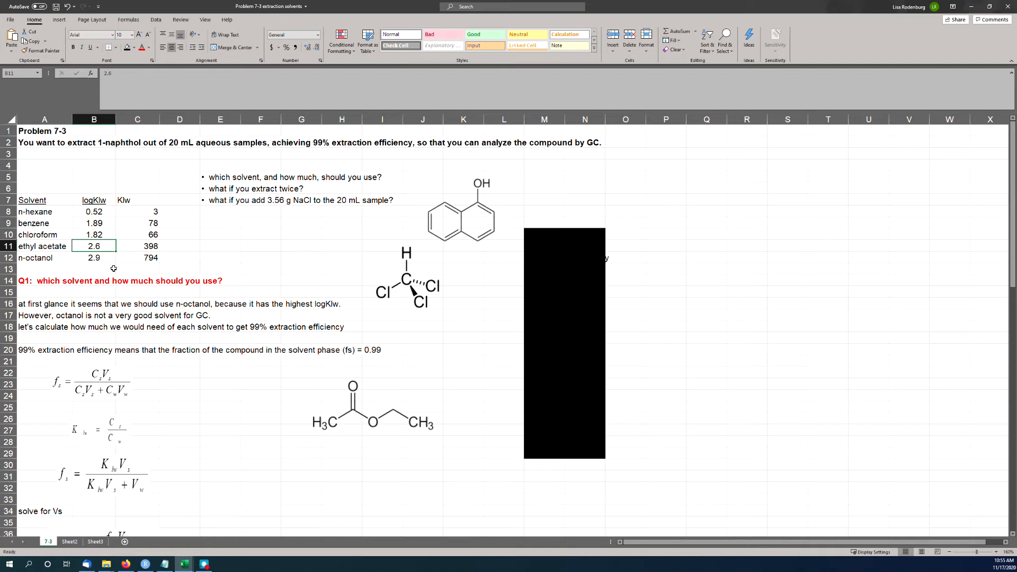
pyautogui.moveTo(403, 532)
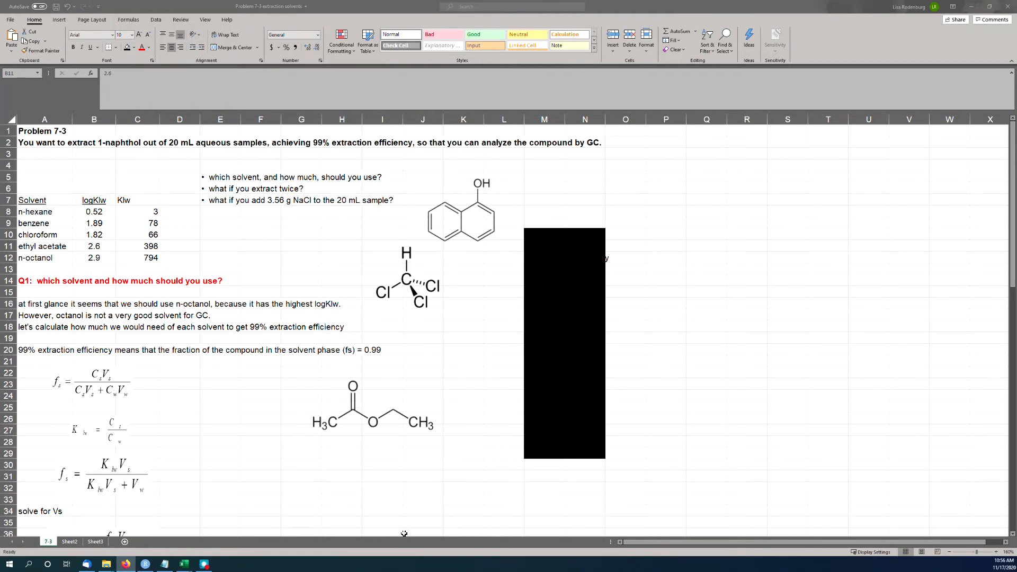
# Step: Paste the n-octanol structure beside the solvent table near rows 10–12 and click away
pyautogui.rightClick(300, 453)
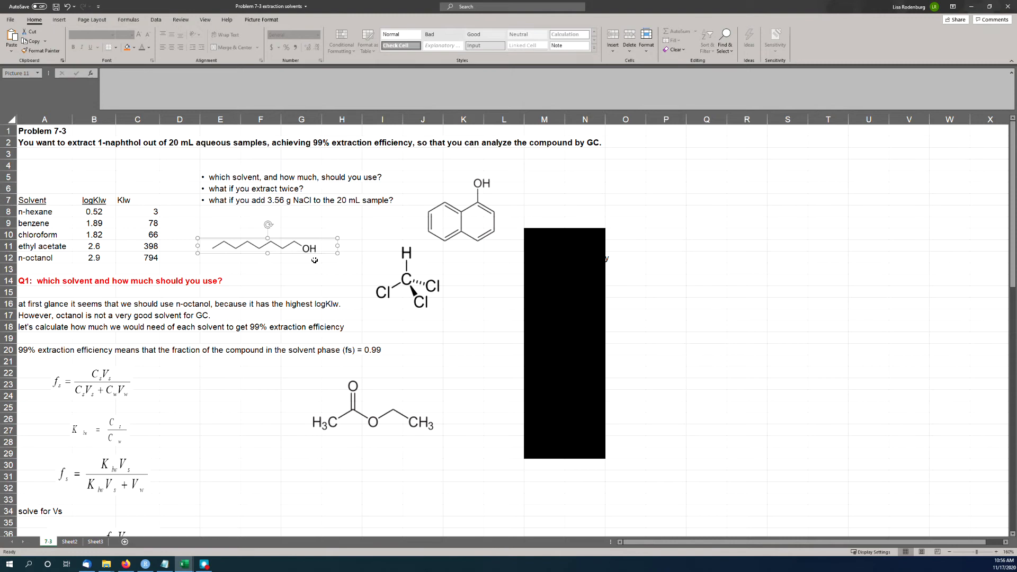
pyautogui.moveTo(247, 252)
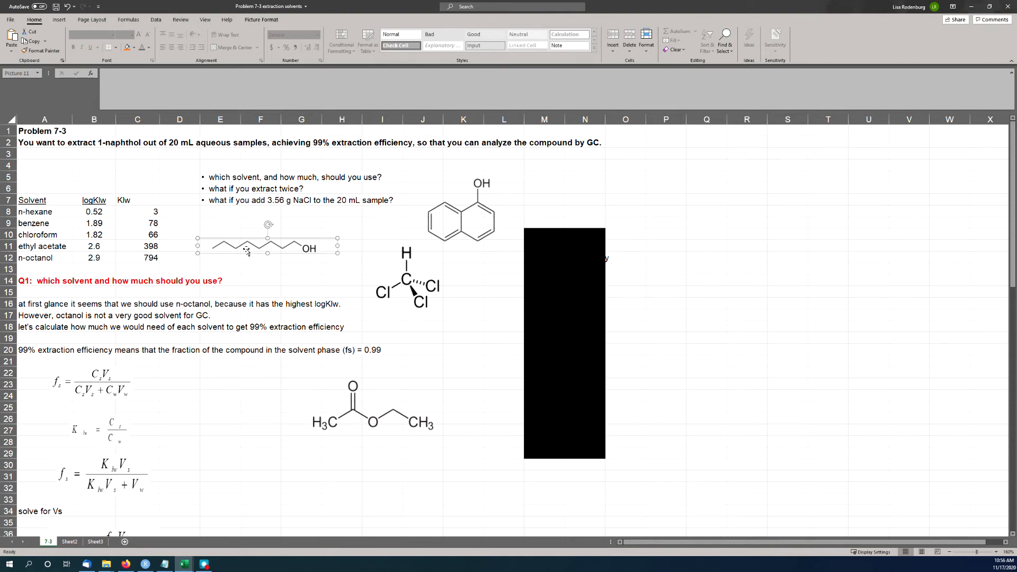
pyautogui.click(94, 256)
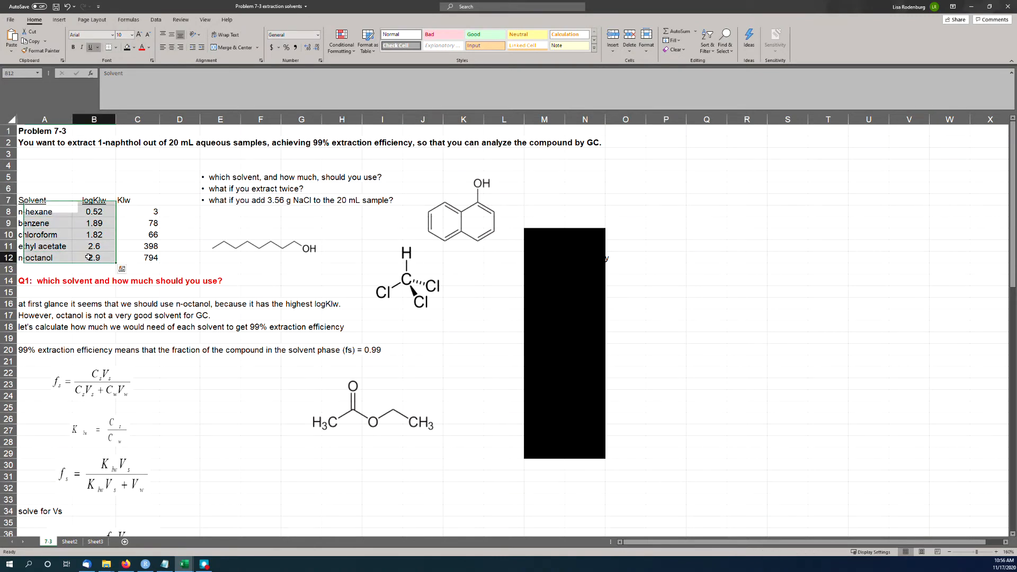
pyautogui.click(94, 257)
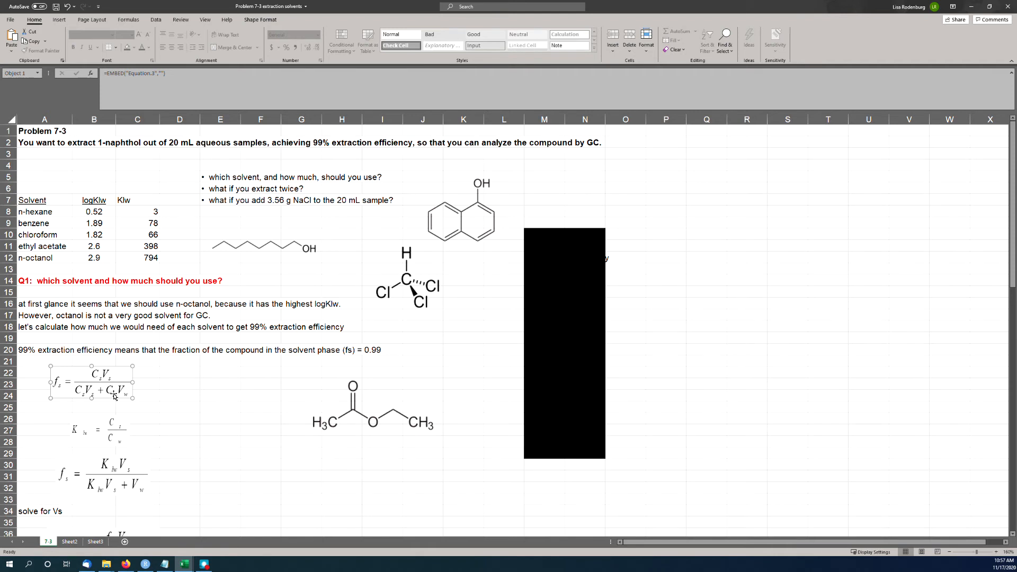
pyautogui.moveTo(110, 399)
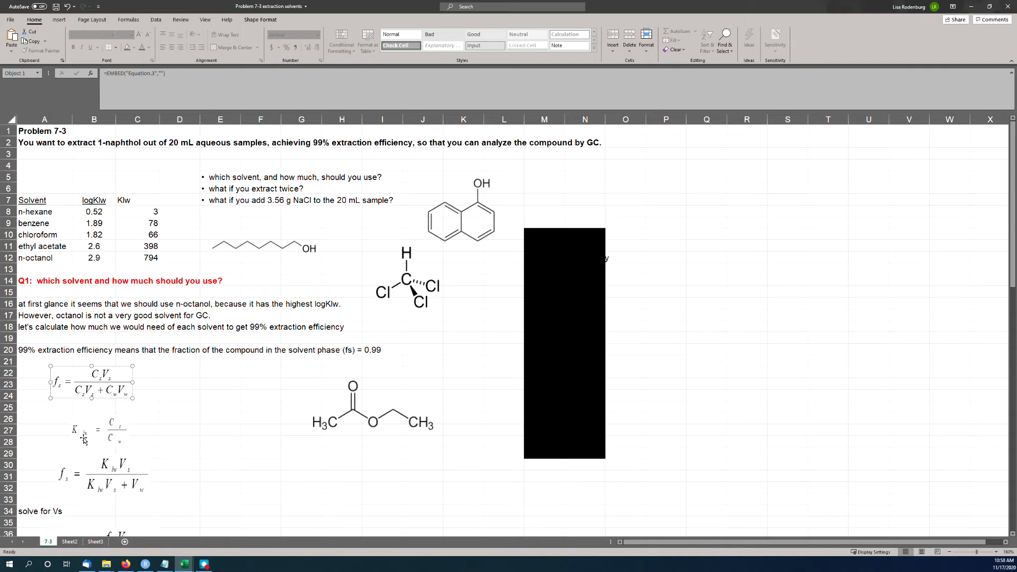
pyautogui.click(95, 431)
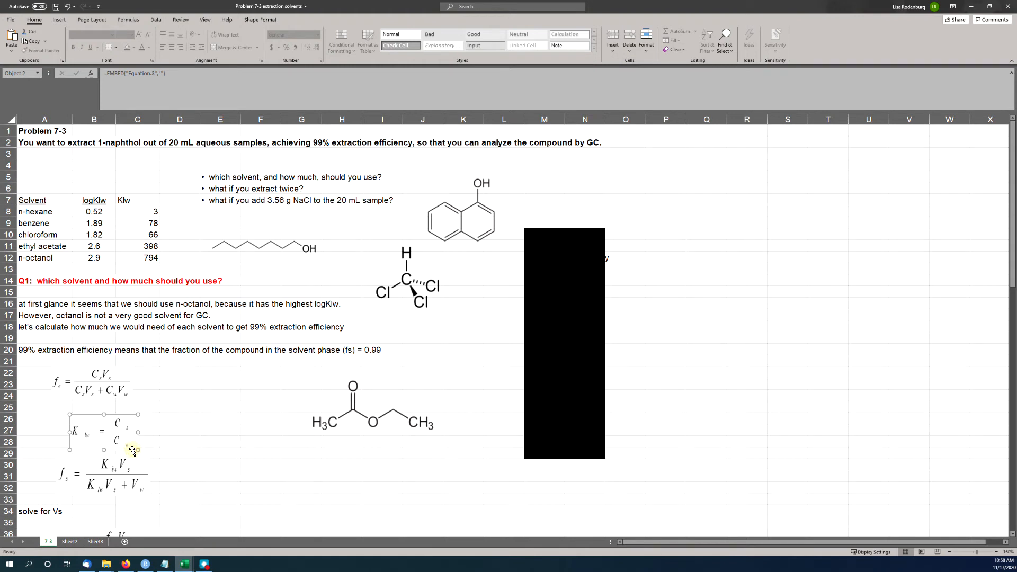
pyautogui.moveTo(149, 434)
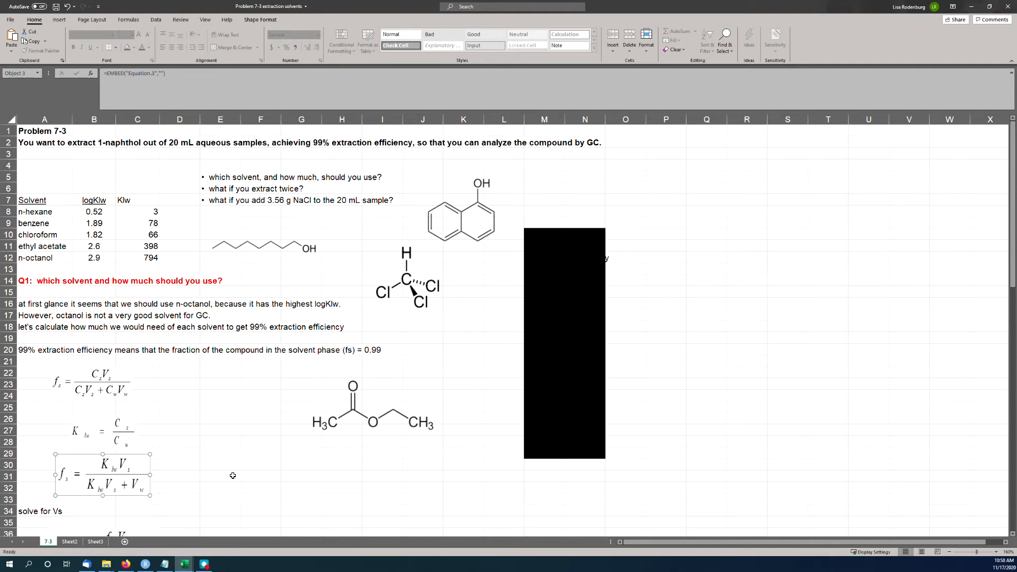
pyautogui.moveTo(192, 440)
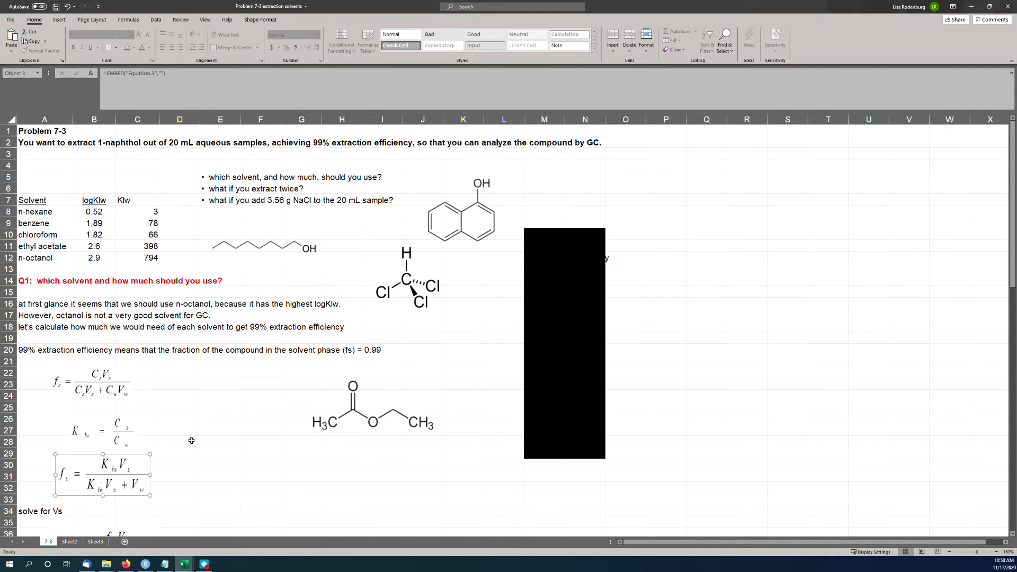
pyautogui.scroll(-3)
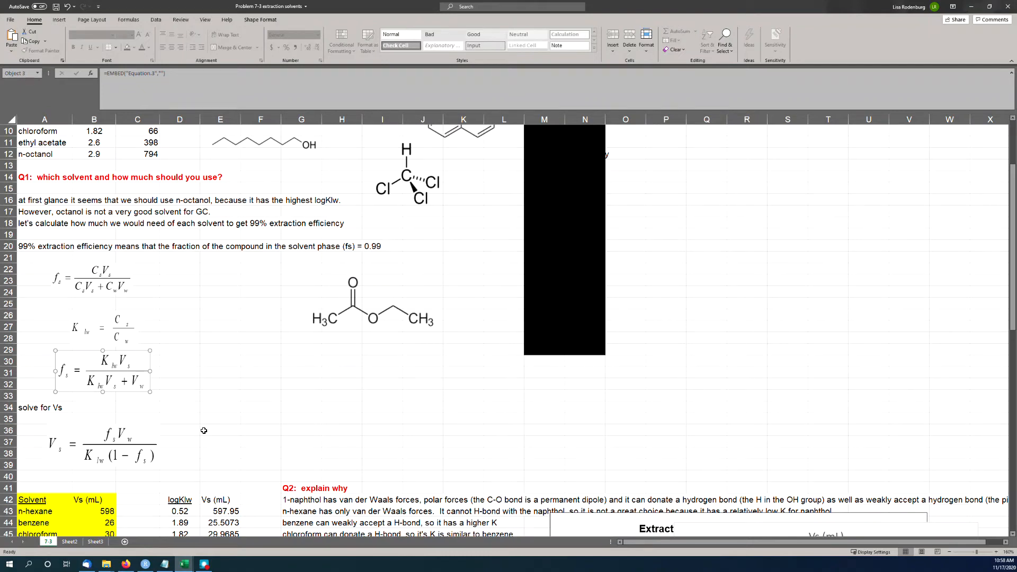
pyautogui.click(104, 446)
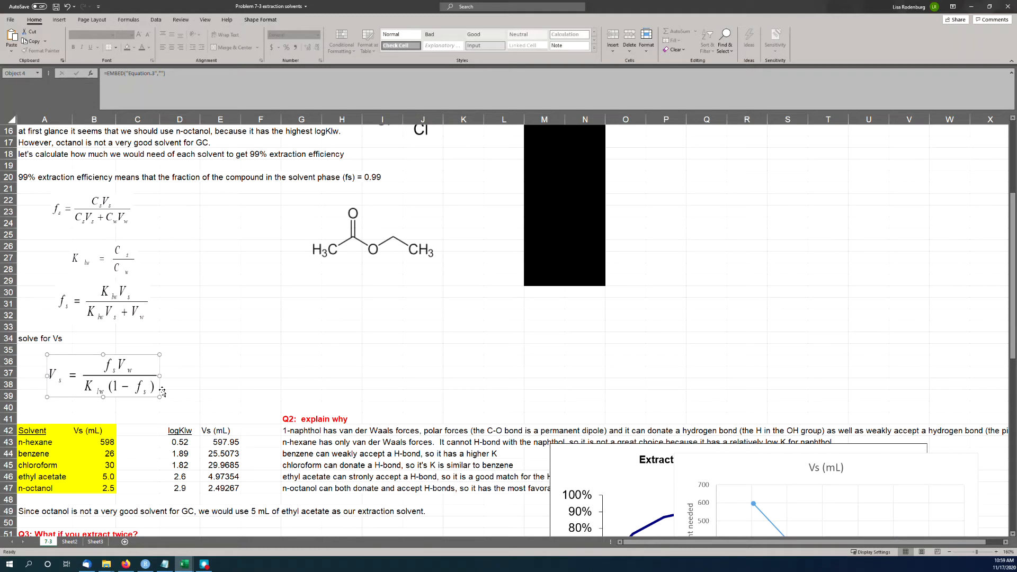
pyautogui.click(95, 442)
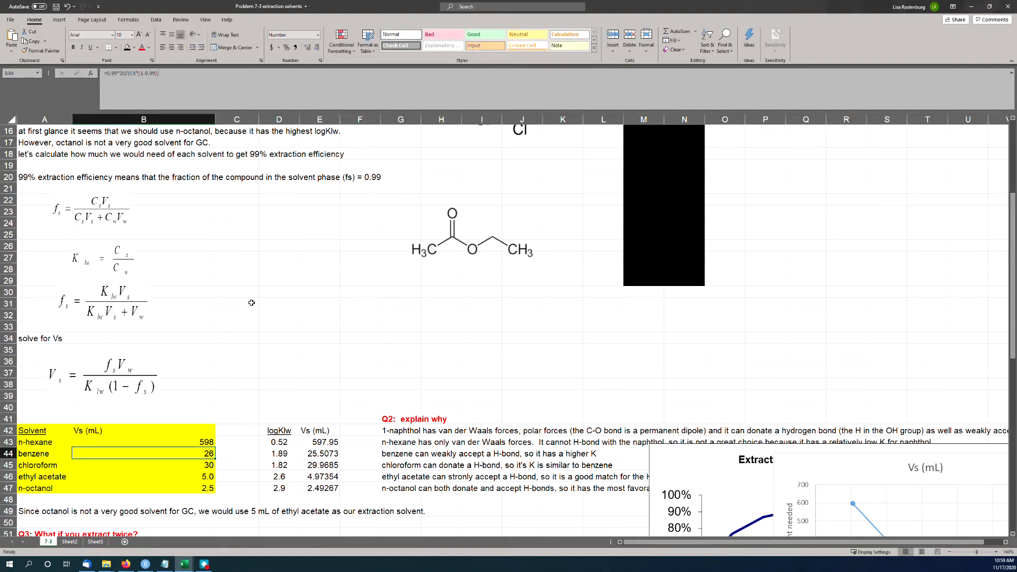
pyautogui.click(143, 442)
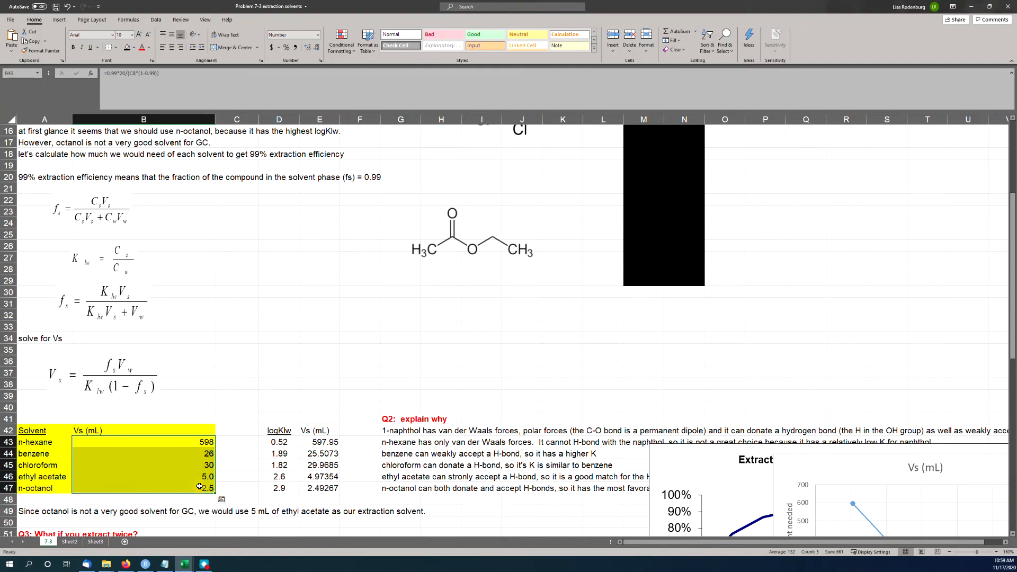
pyautogui.scroll(3)
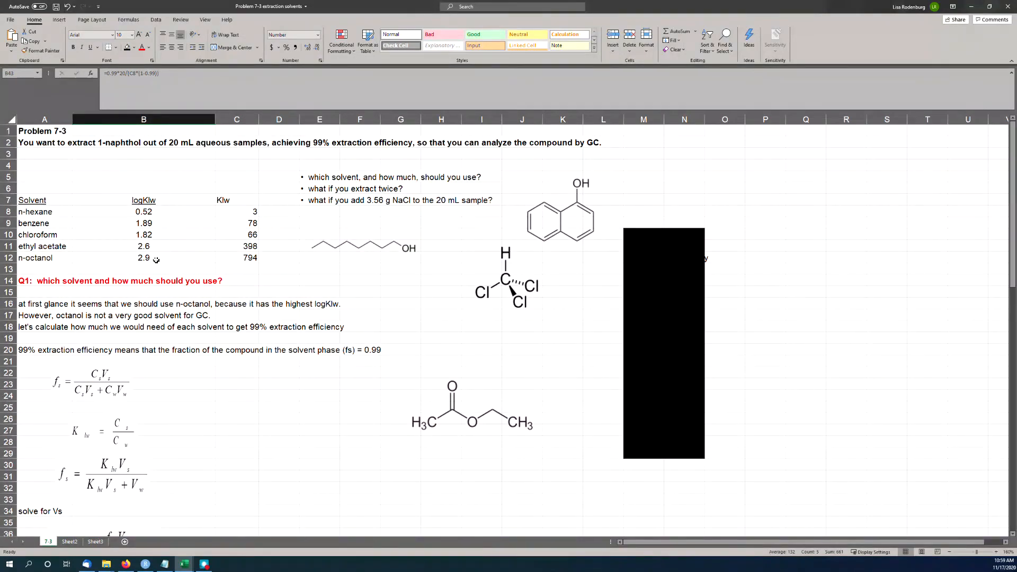
pyautogui.scroll(-3)
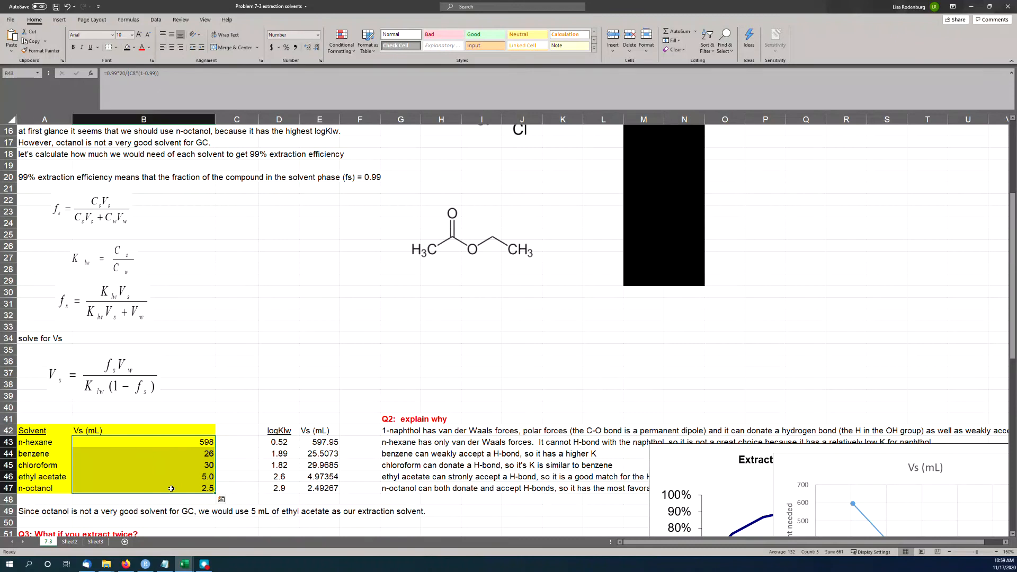
pyautogui.click(143, 487)
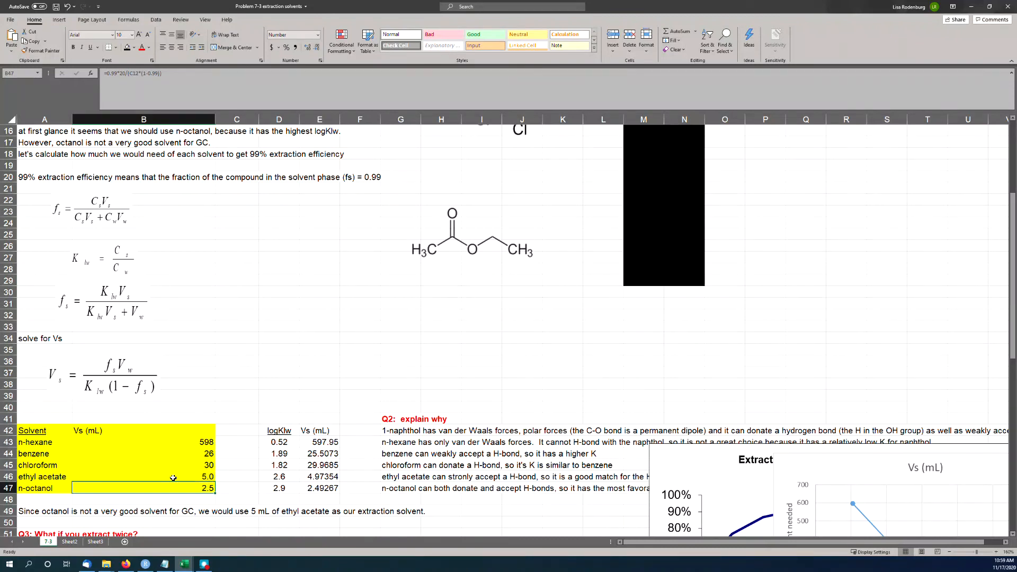
pyautogui.click(143, 476)
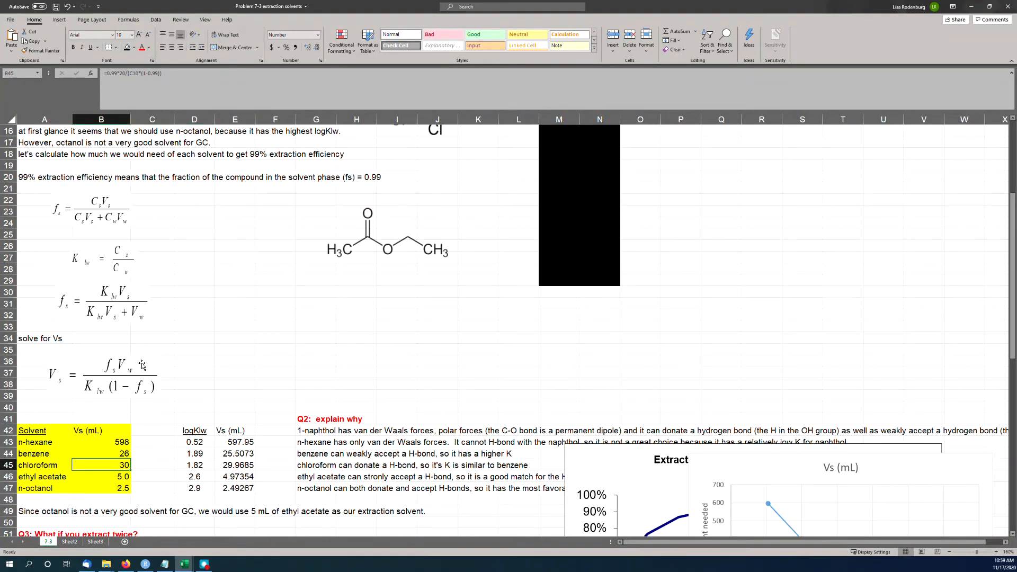
pyautogui.moveTo(134, 418)
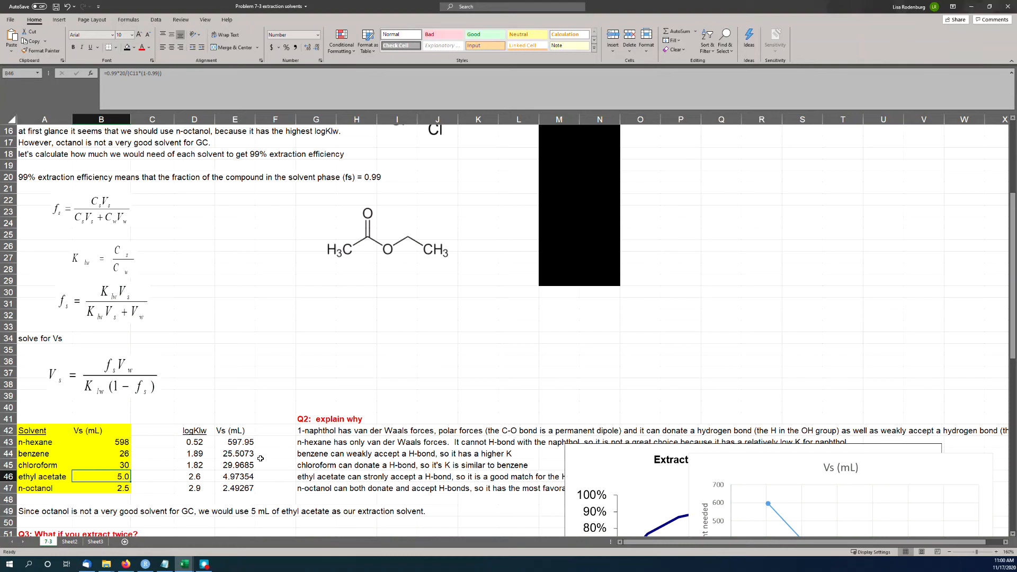
pyautogui.moveTo(412, 458)
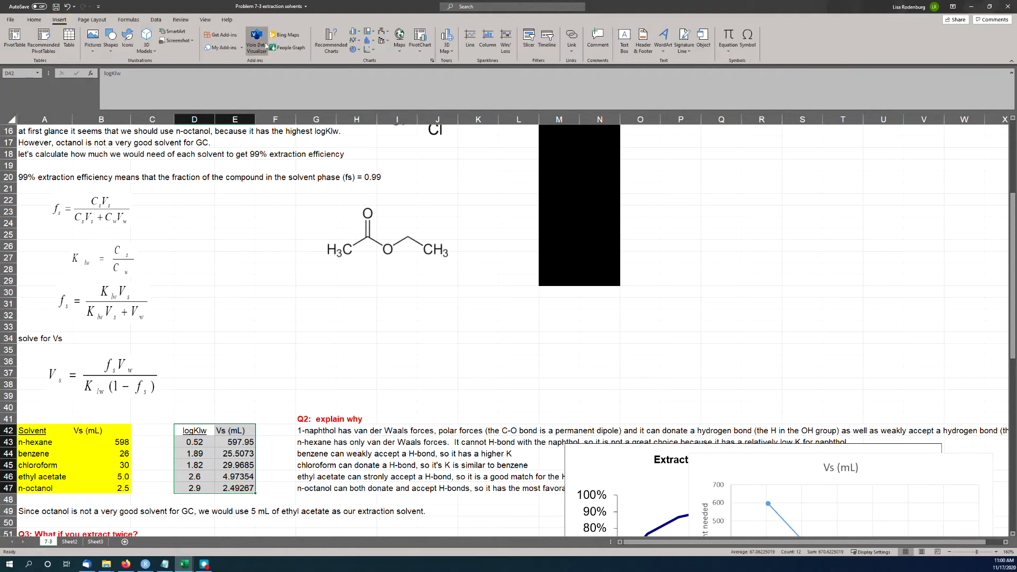
# Step: Insert a Vs versus logKlw scatter chart and move the existing solvent-volume chart down
pyautogui.click(368, 32)
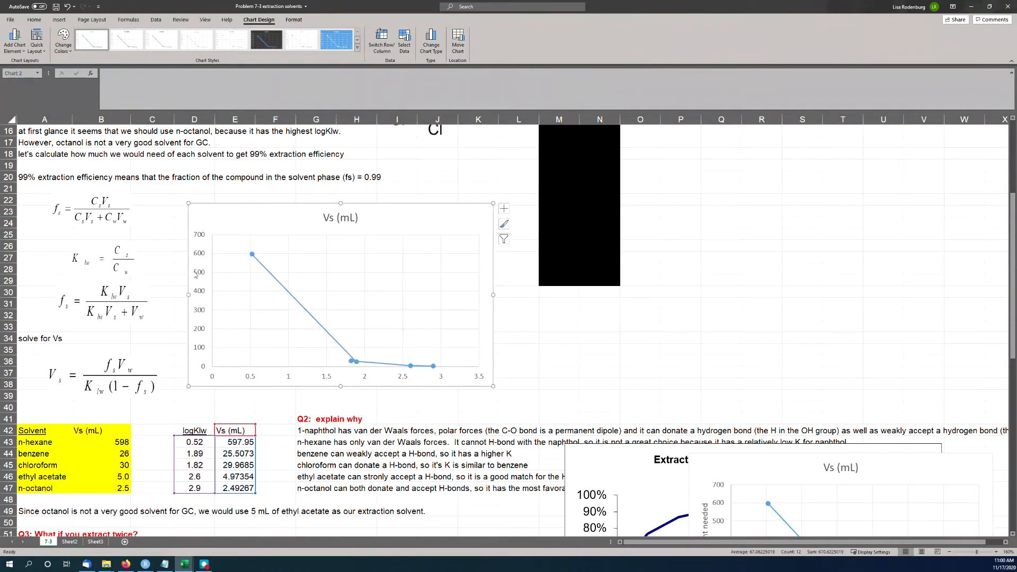
pyautogui.moveTo(327, 336)
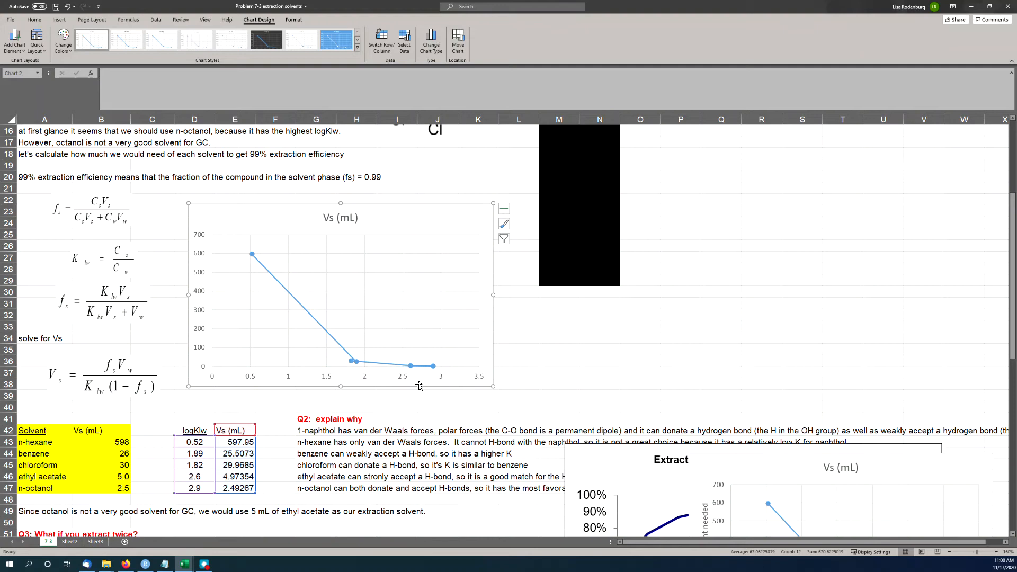
pyautogui.moveTo(367, 213)
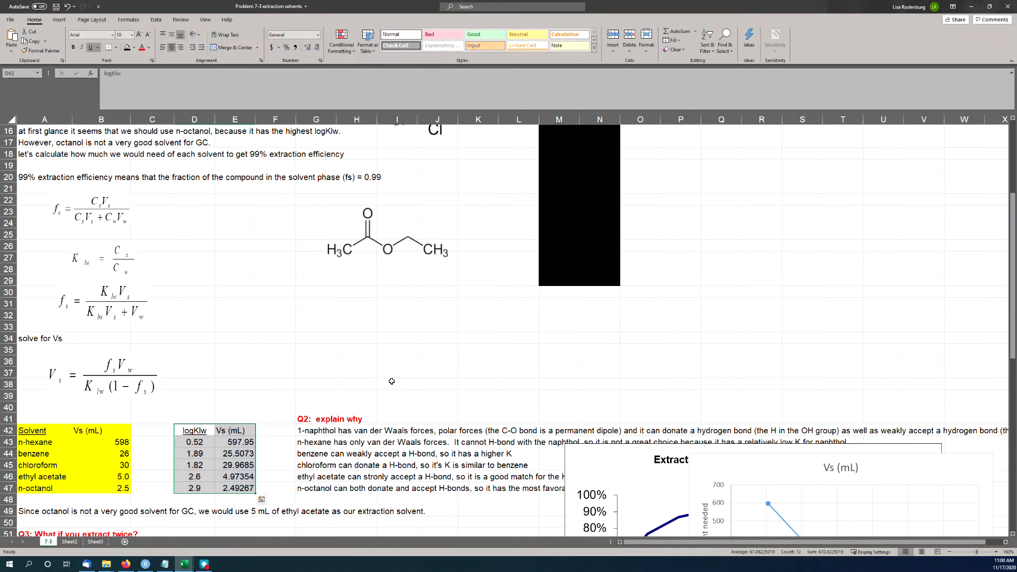
pyautogui.click(577, 207)
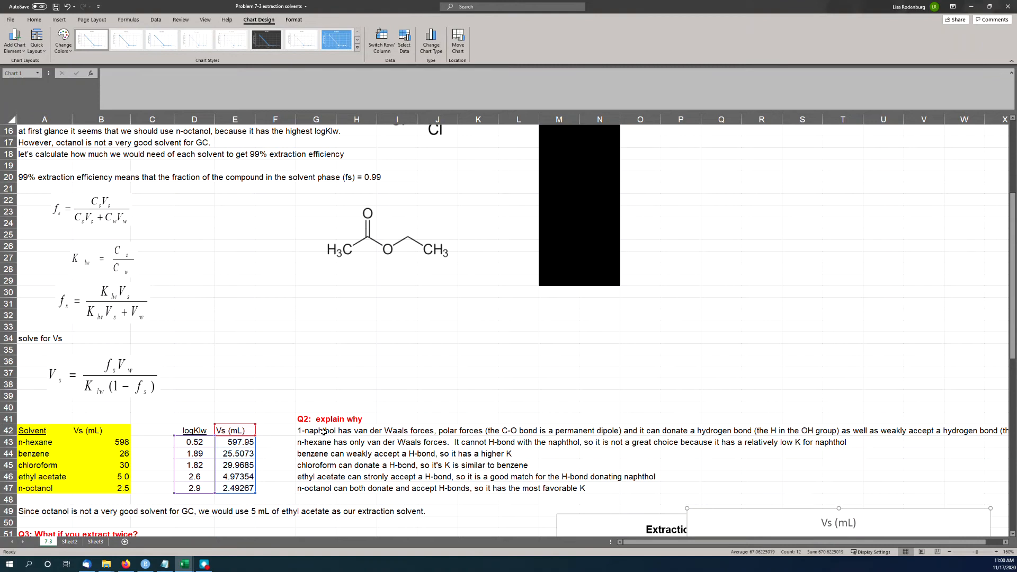
pyautogui.click(316, 382)
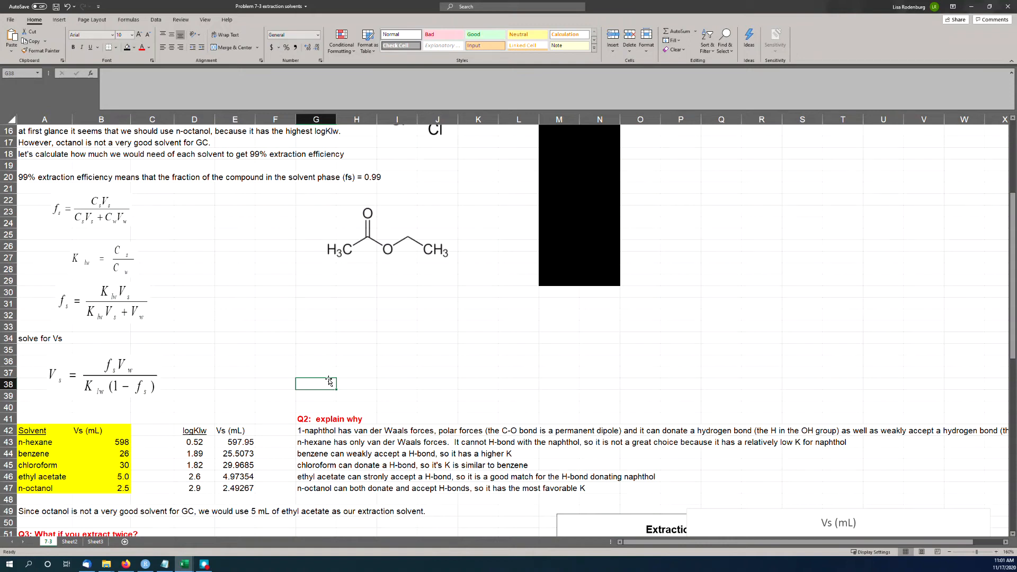
pyautogui.scroll(-3)
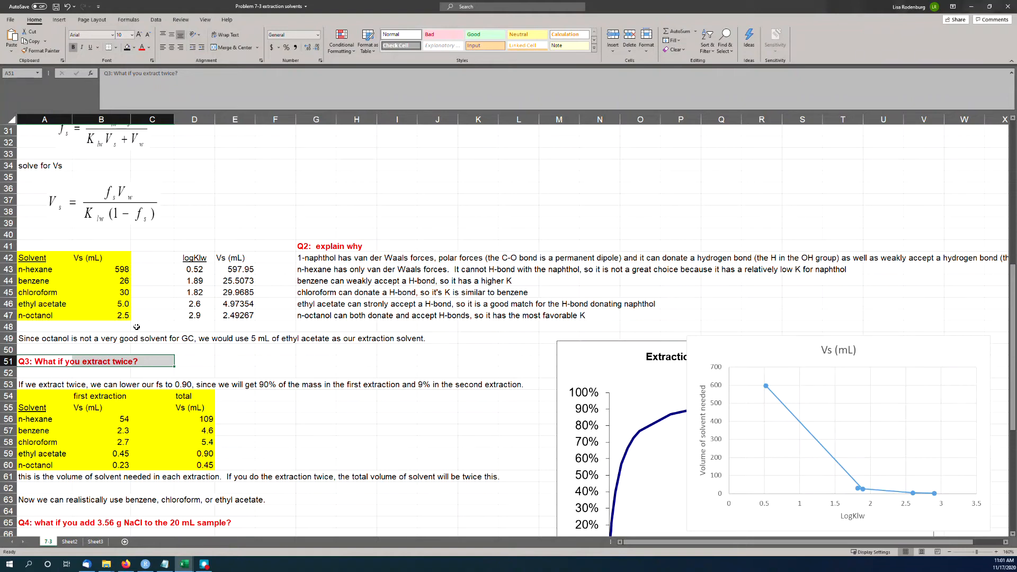
pyautogui.click(104, 202)
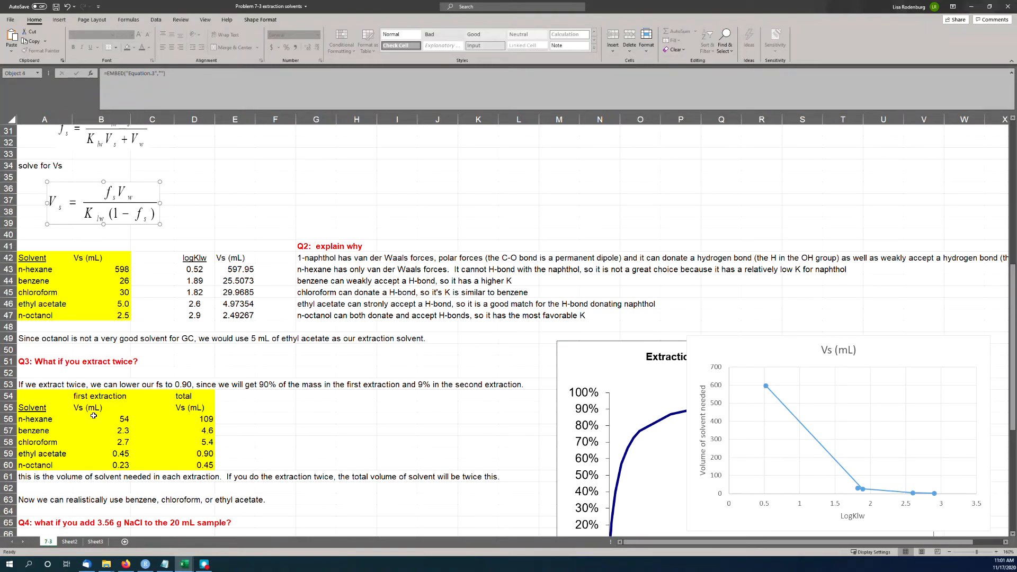
pyautogui.click(101, 418)
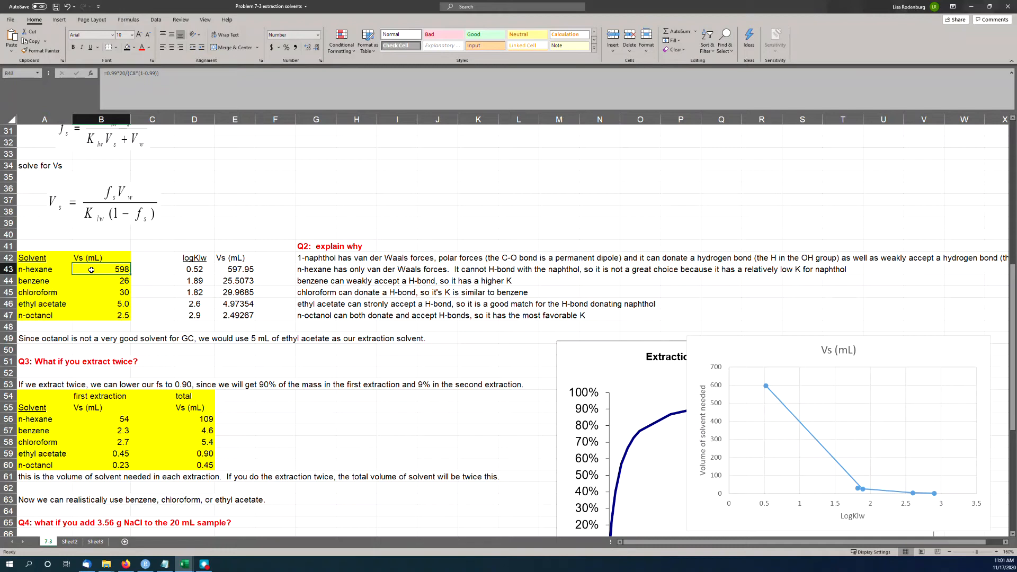
pyautogui.click(100, 419)
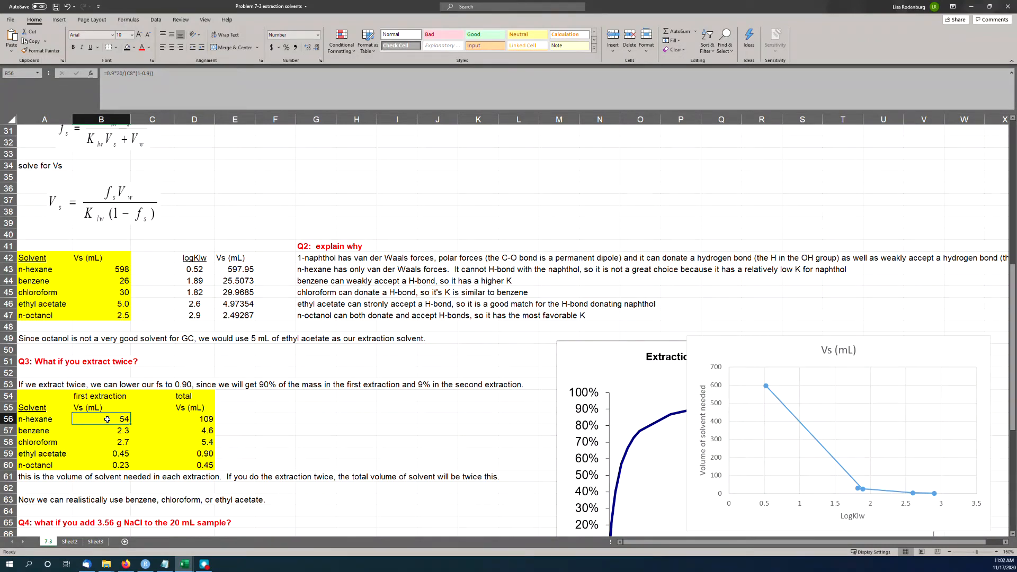
pyautogui.click(194, 418)
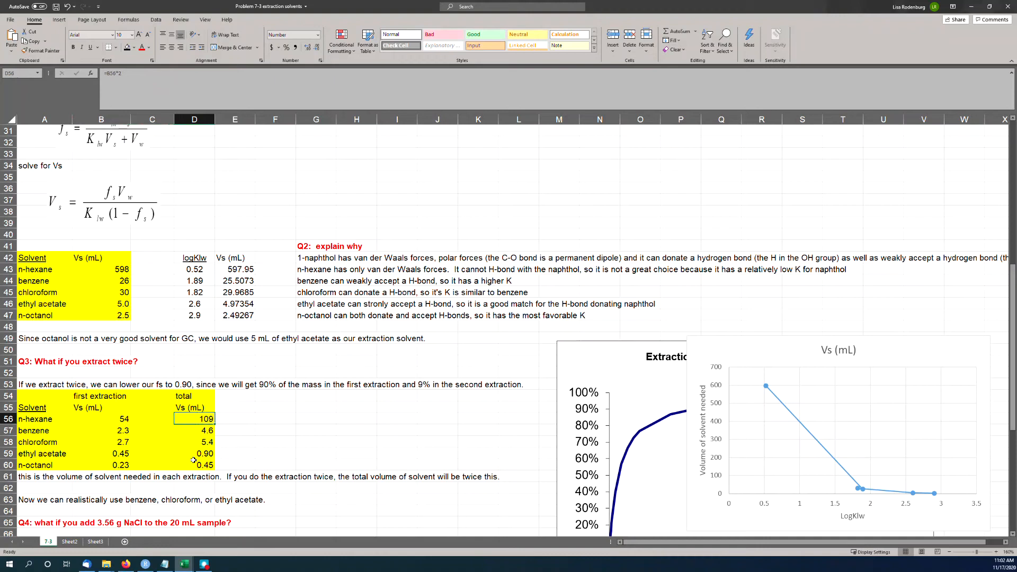
pyautogui.moveTo(189, 428)
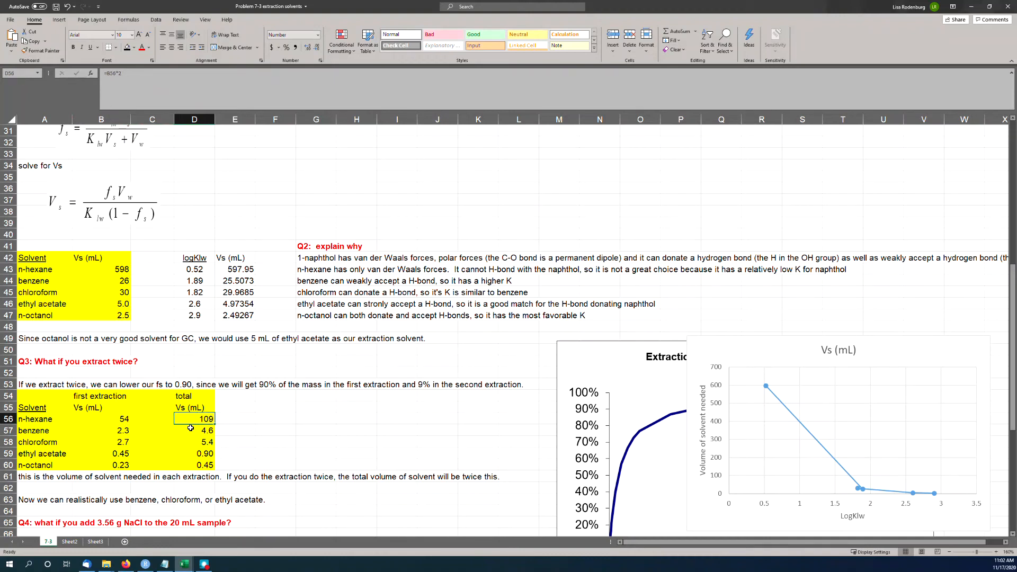
pyautogui.click(101, 267)
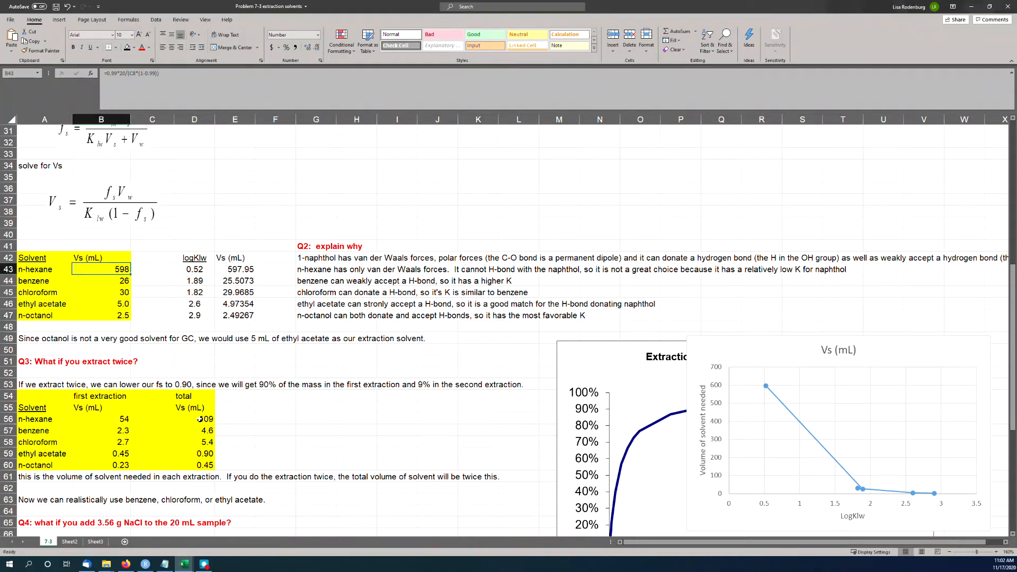
pyautogui.click(194, 420)
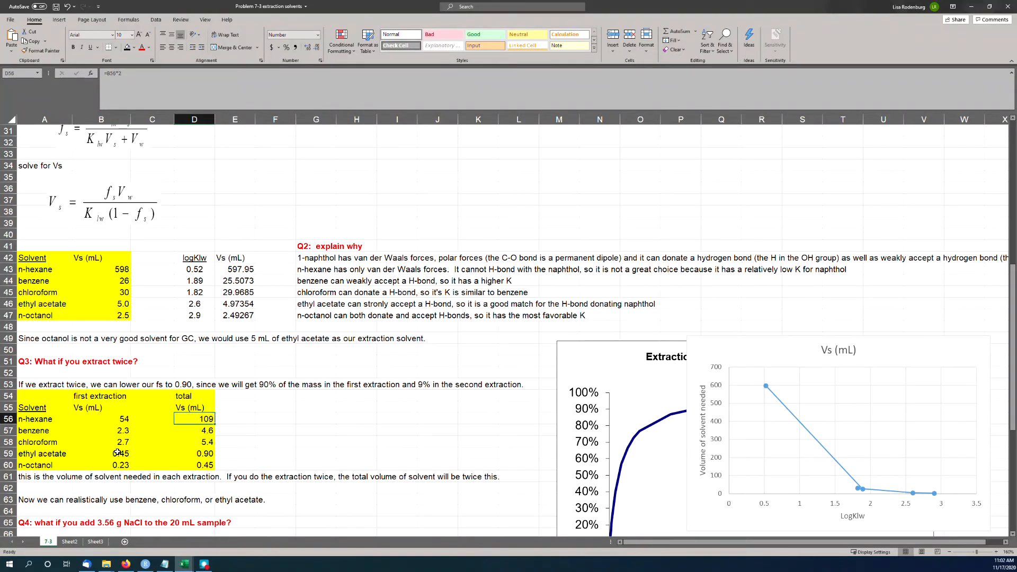
pyautogui.click(194, 453)
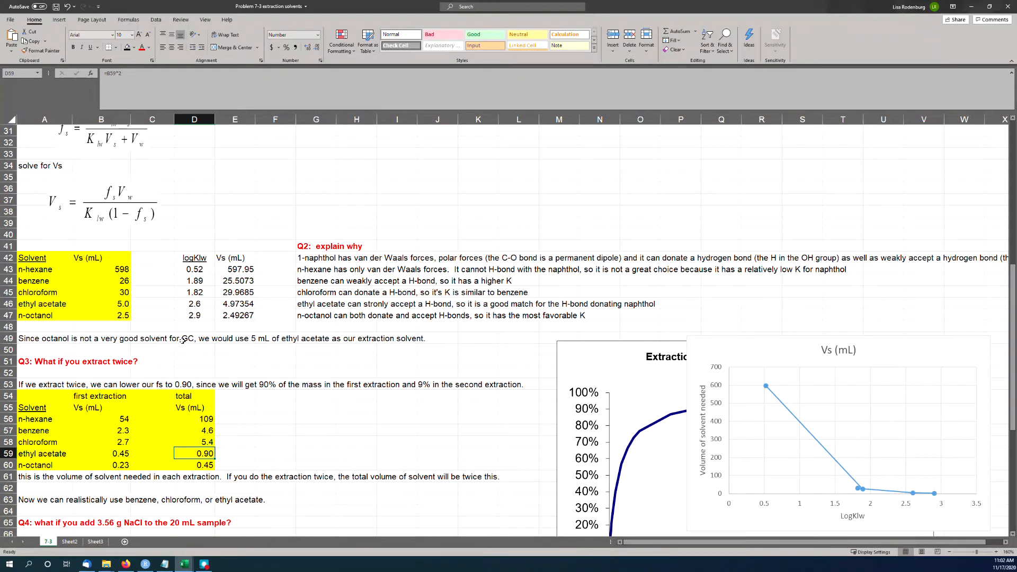
pyautogui.click(102, 304)
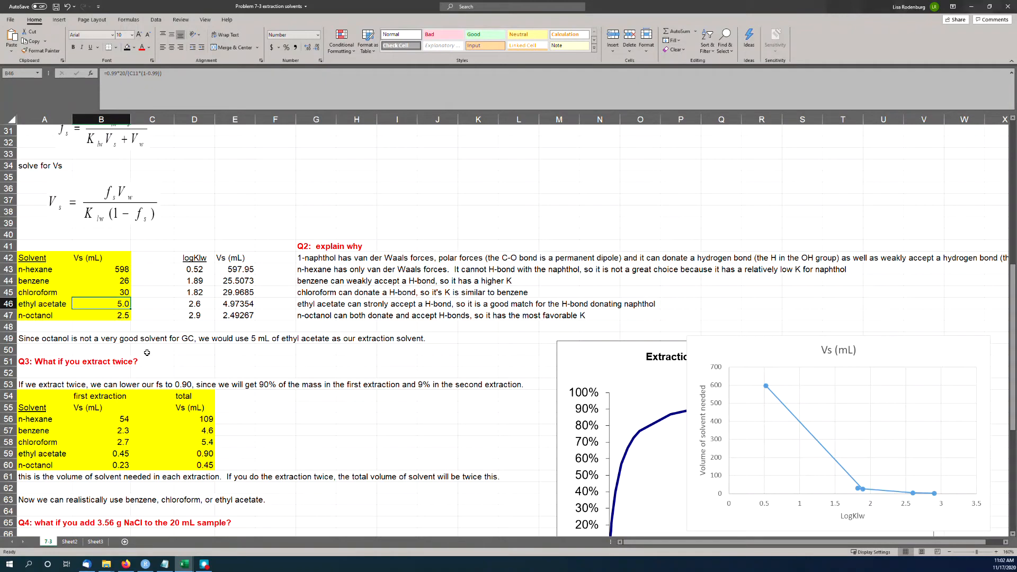
pyautogui.moveTo(137, 447)
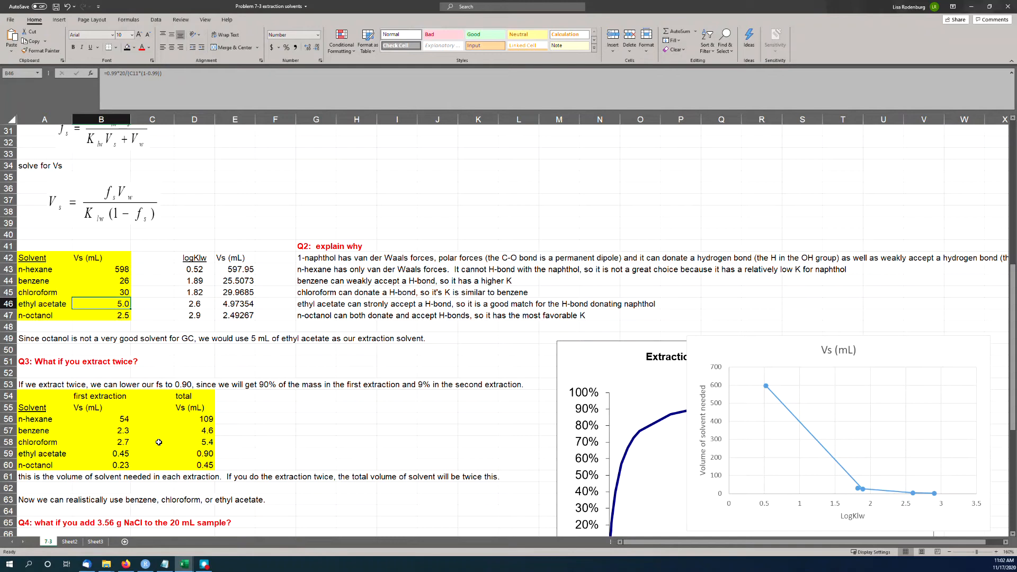
pyautogui.click(193, 452)
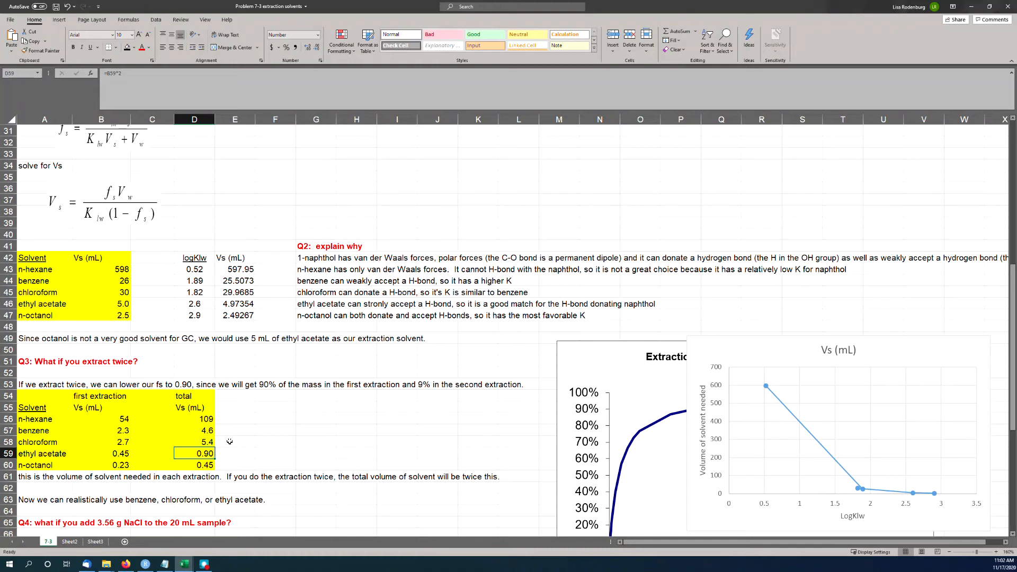
pyautogui.scroll(3)
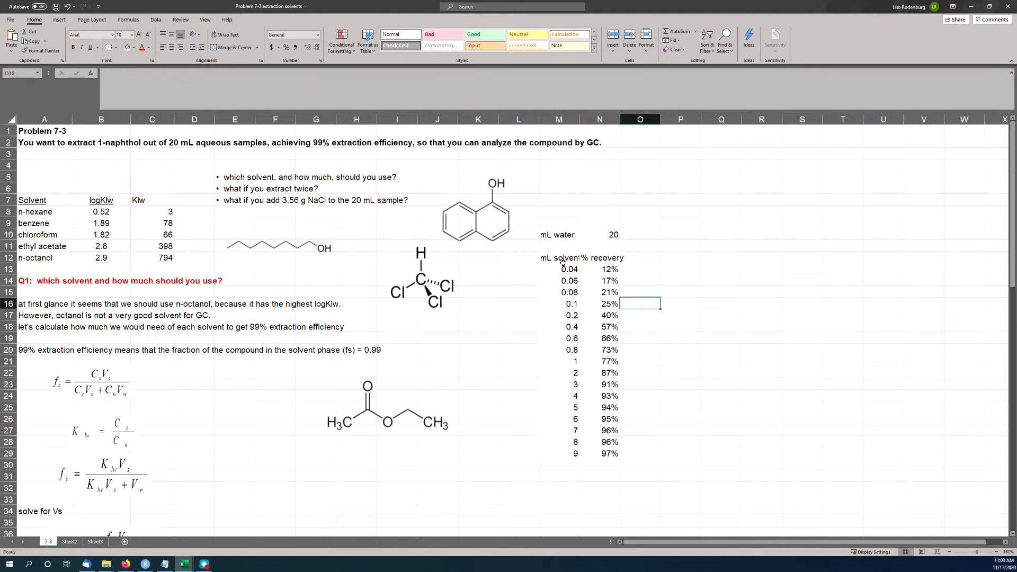
pyautogui.click(558, 257)
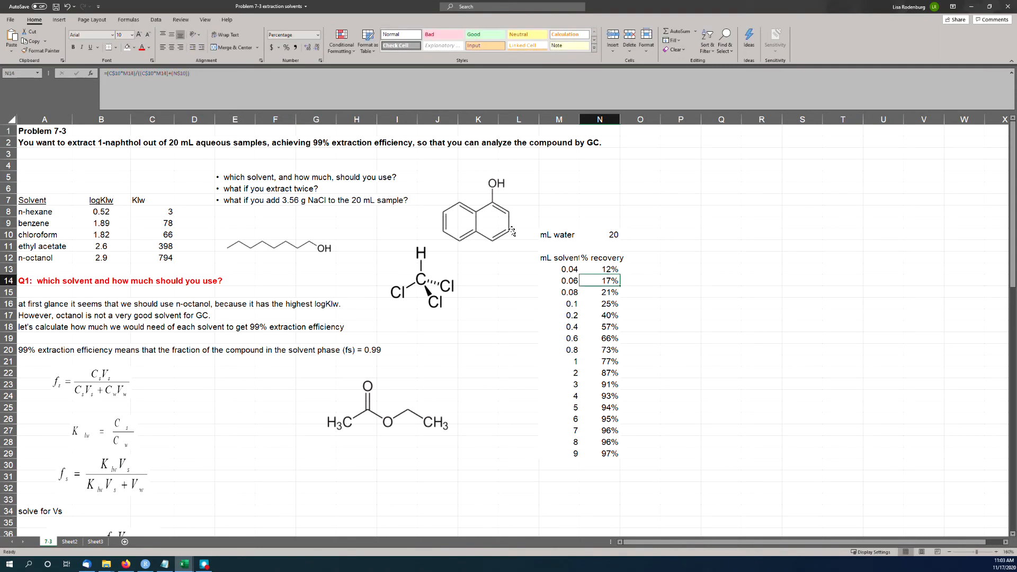
pyautogui.scroll(-3)
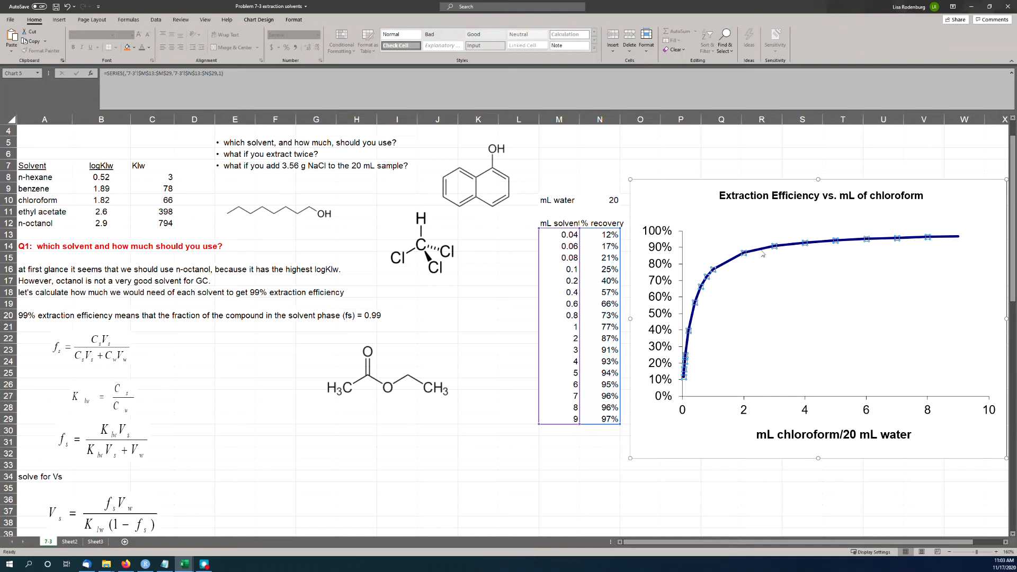
pyautogui.moveTo(781, 434)
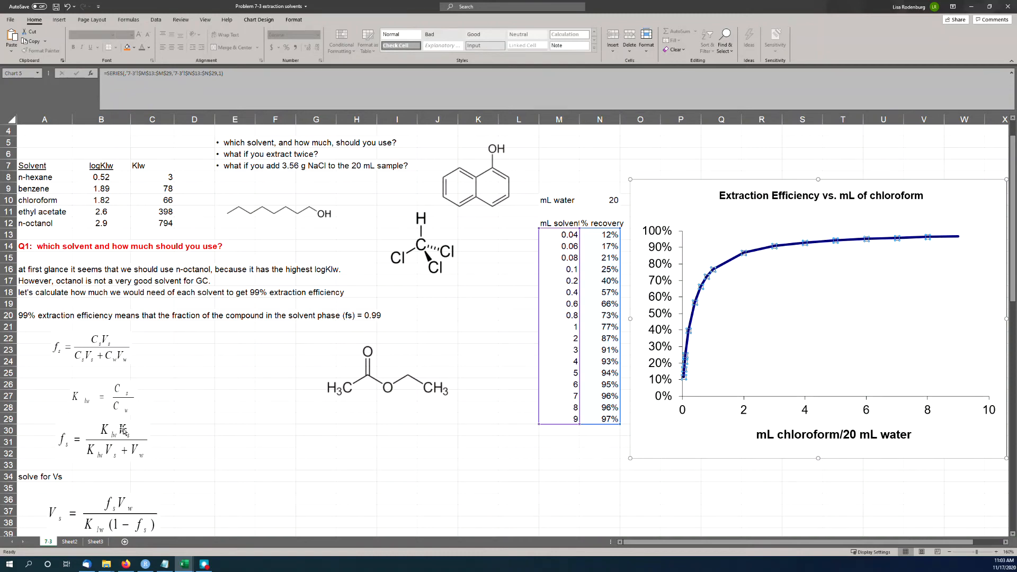
pyautogui.scroll(-3)
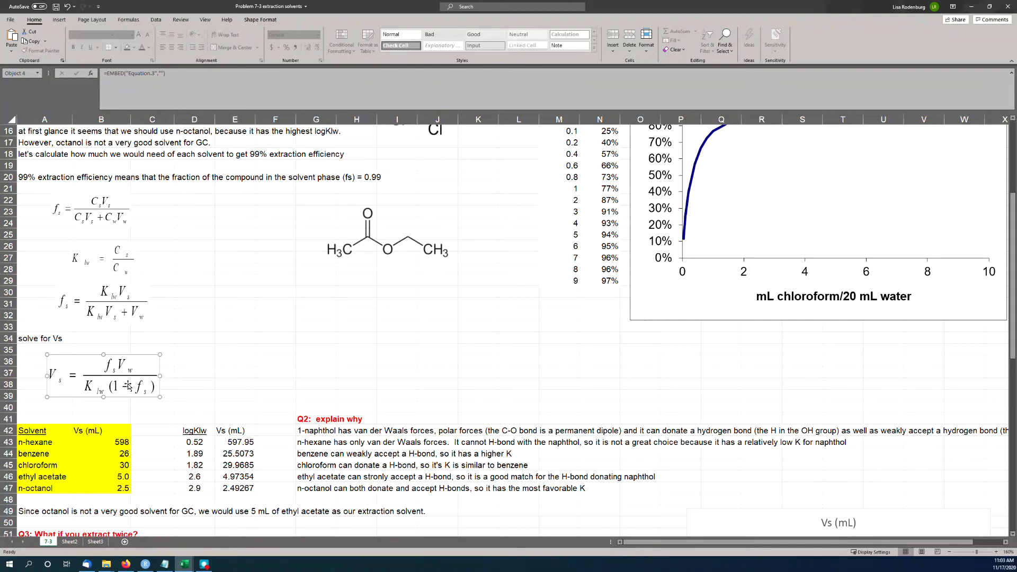
pyautogui.moveTo(388, 356)
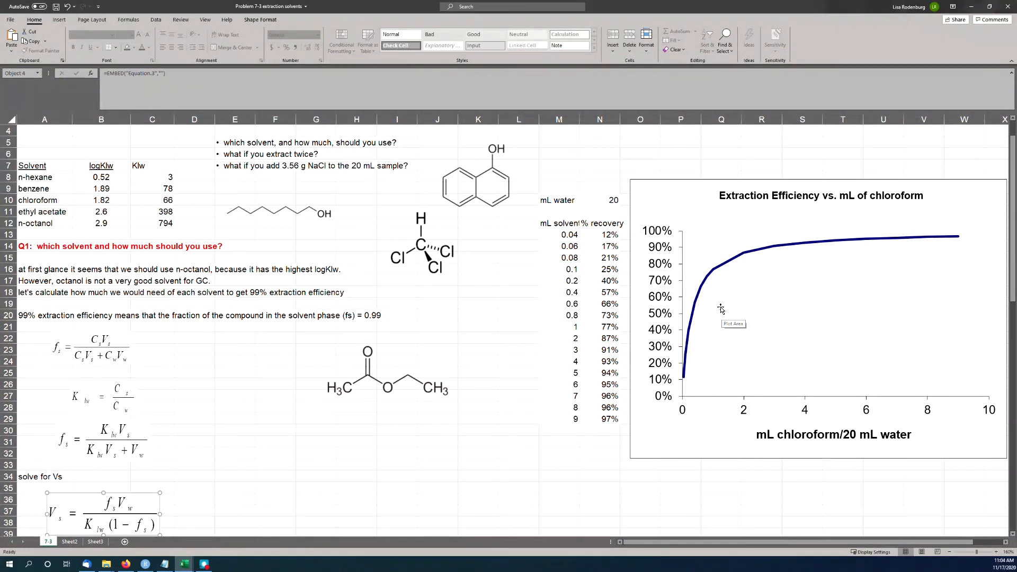
pyautogui.moveTo(688, 367)
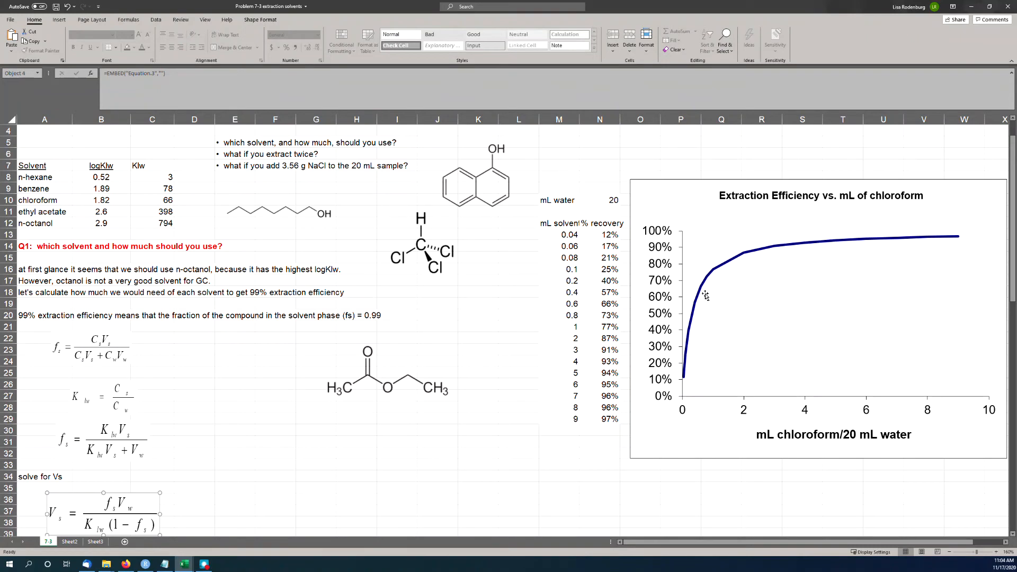
pyautogui.moveTo(962, 231)
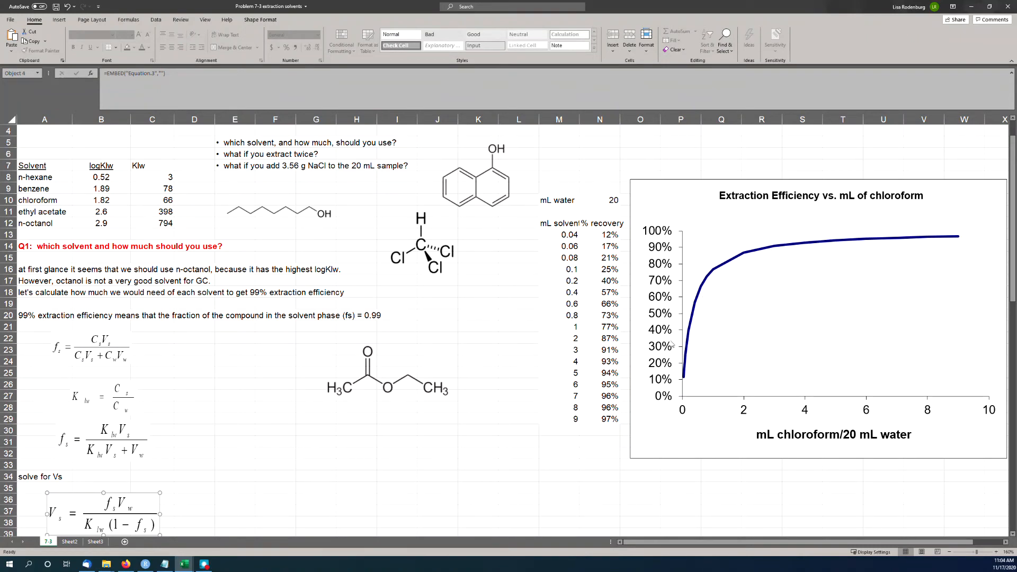
pyautogui.moveTo(705, 421)
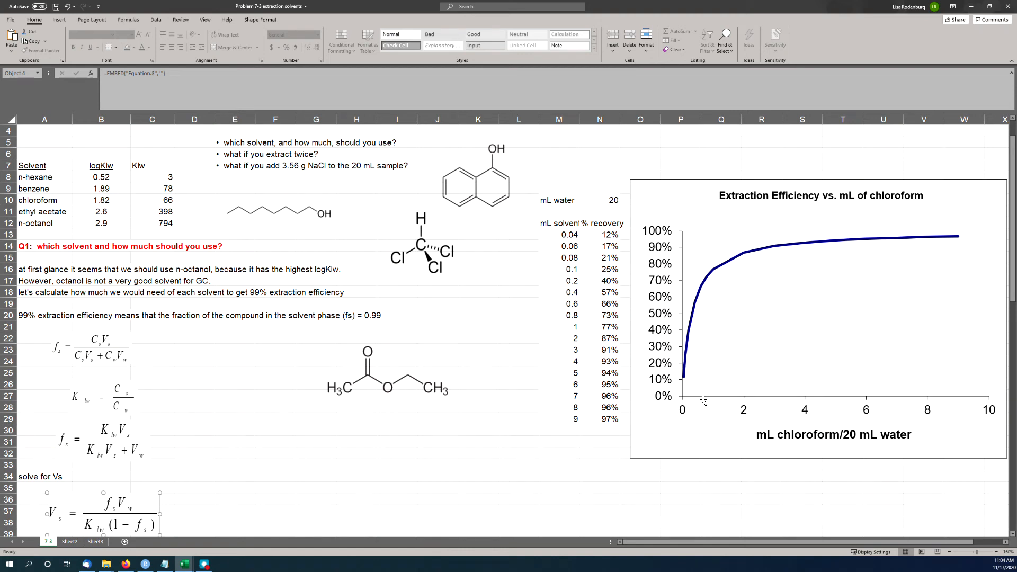
pyautogui.moveTo(718, 395)
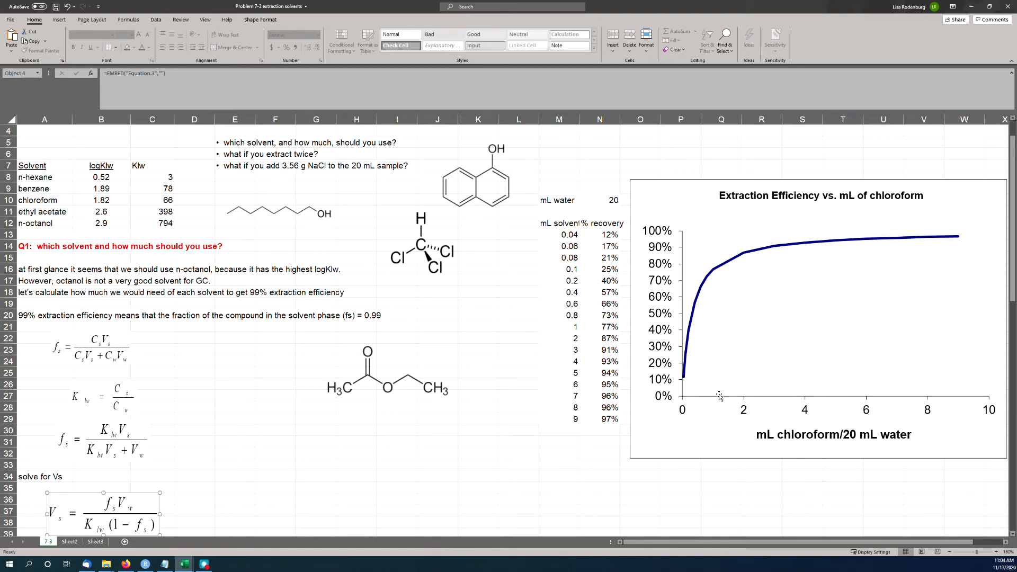
pyautogui.moveTo(697, 337)
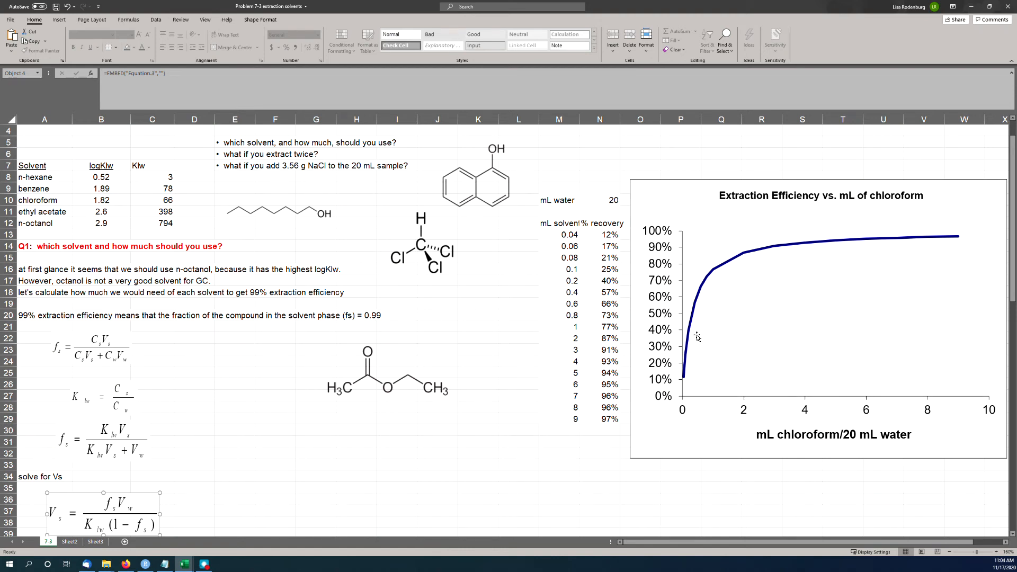
pyautogui.moveTo(712, 343)
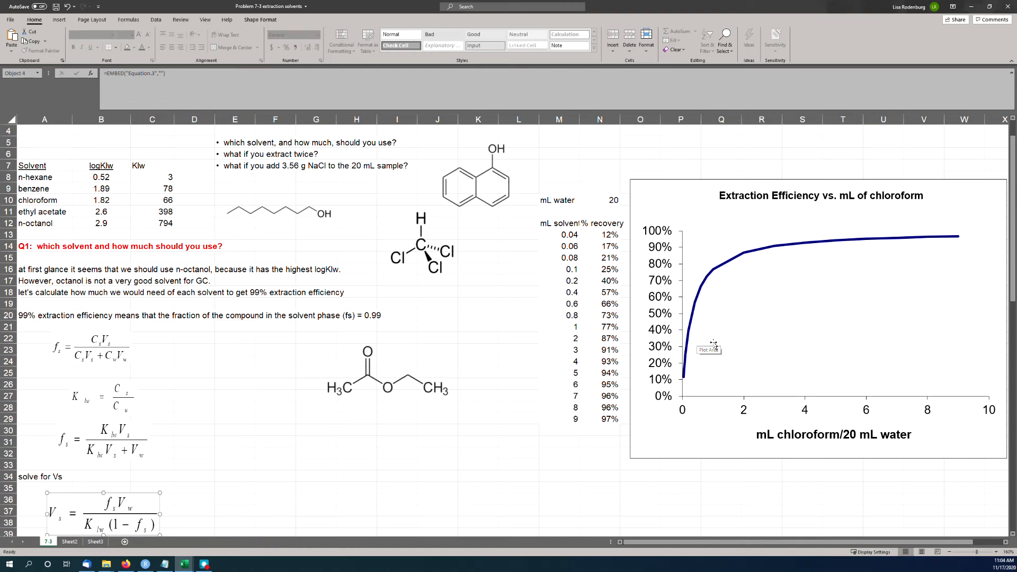
pyautogui.moveTo(744, 257)
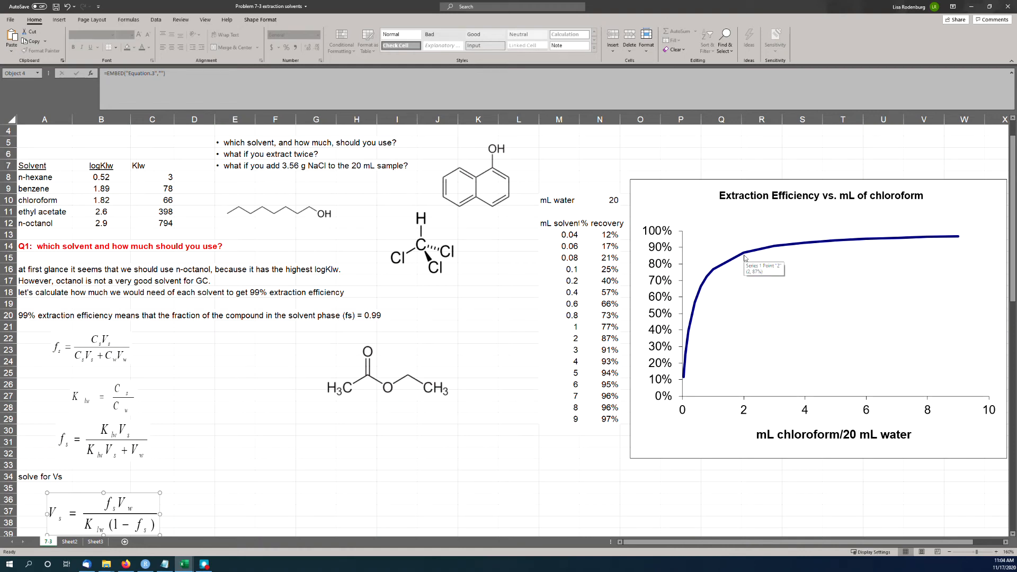
pyautogui.moveTo(810, 246)
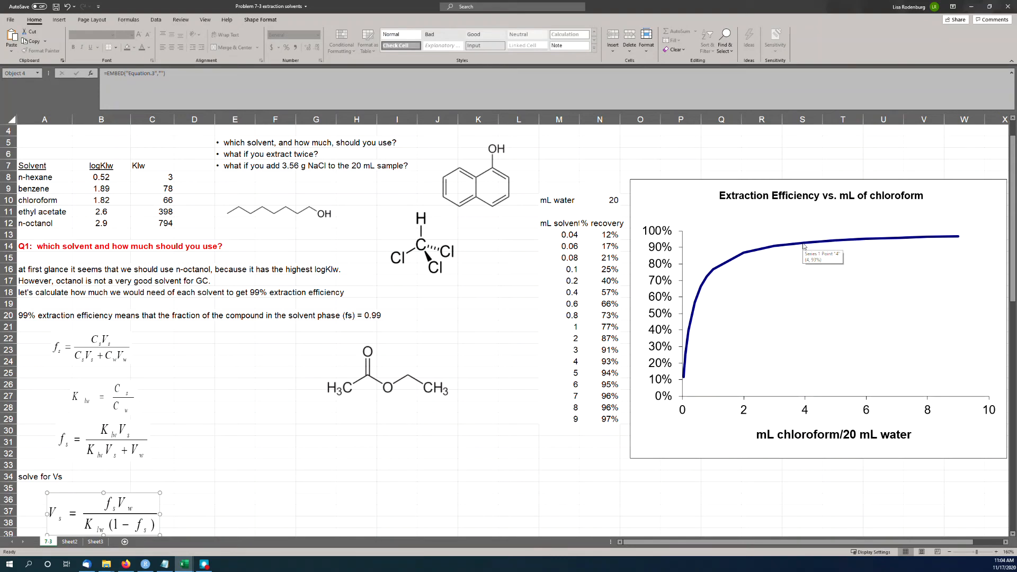
pyautogui.moveTo(797, 317)
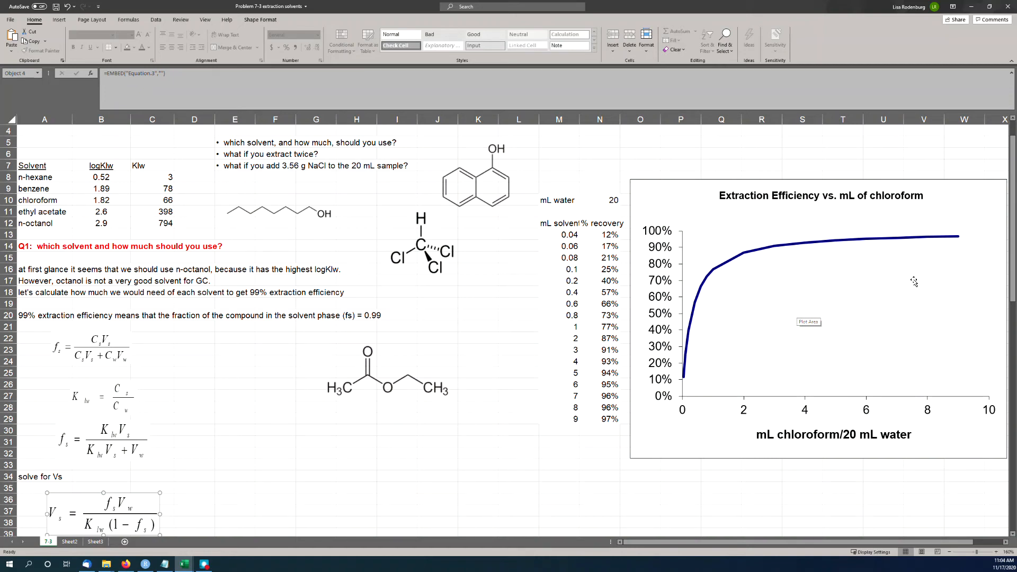
pyautogui.moveTo(915, 282)
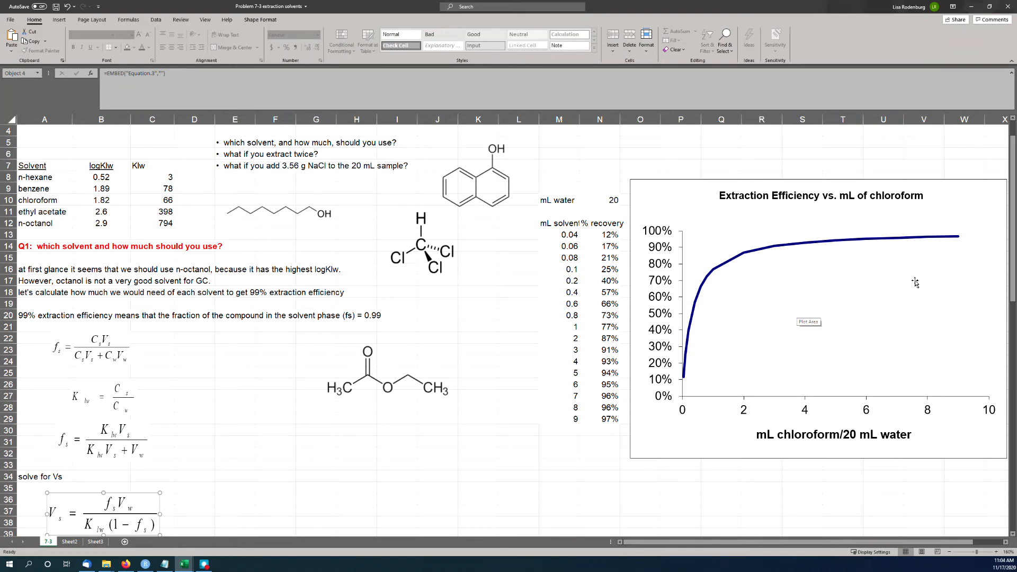
pyautogui.moveTo(775, 314)
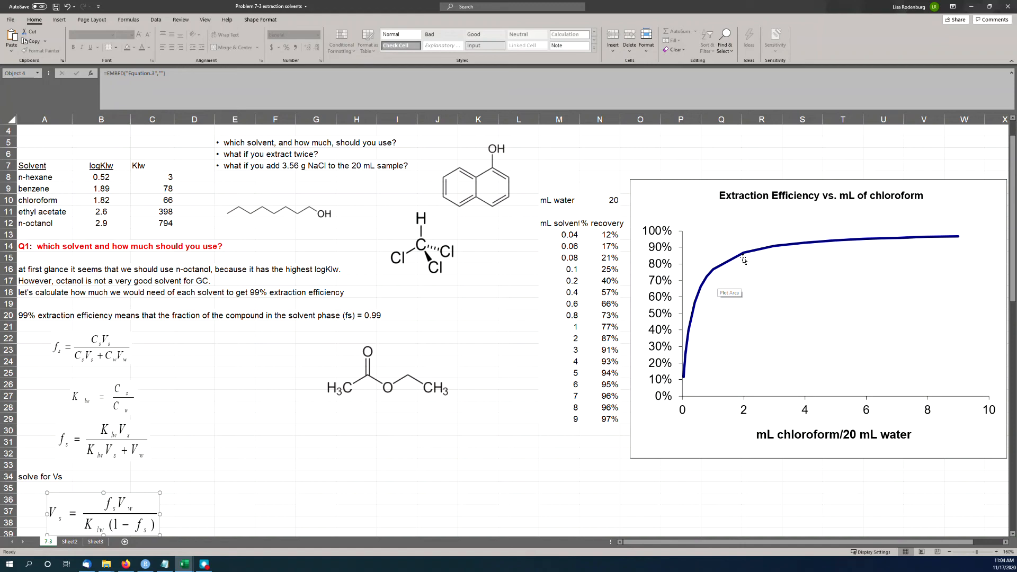
pyautogui.moveTo(715, 299)
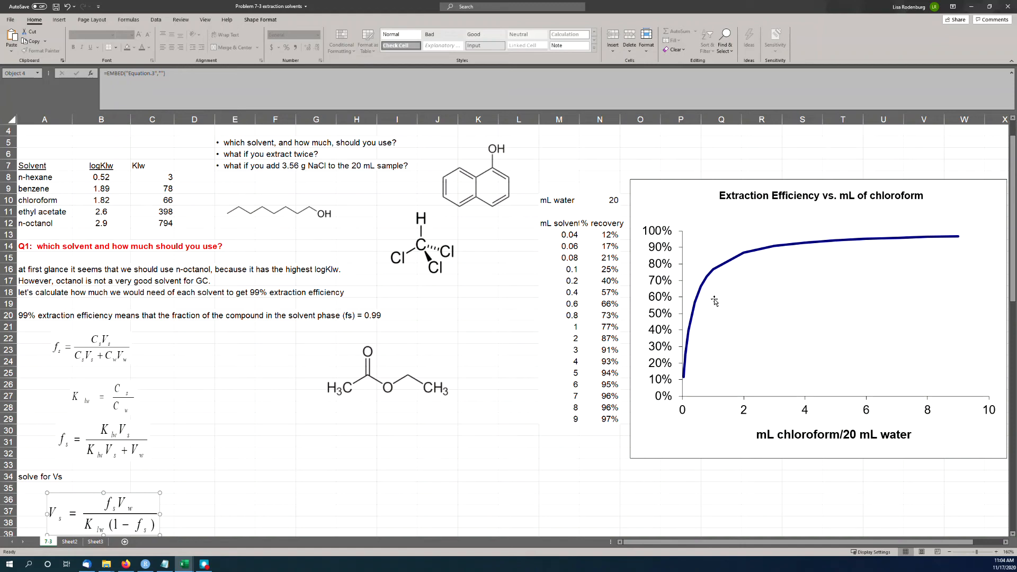
pyautogui.moveTo(765, 402)
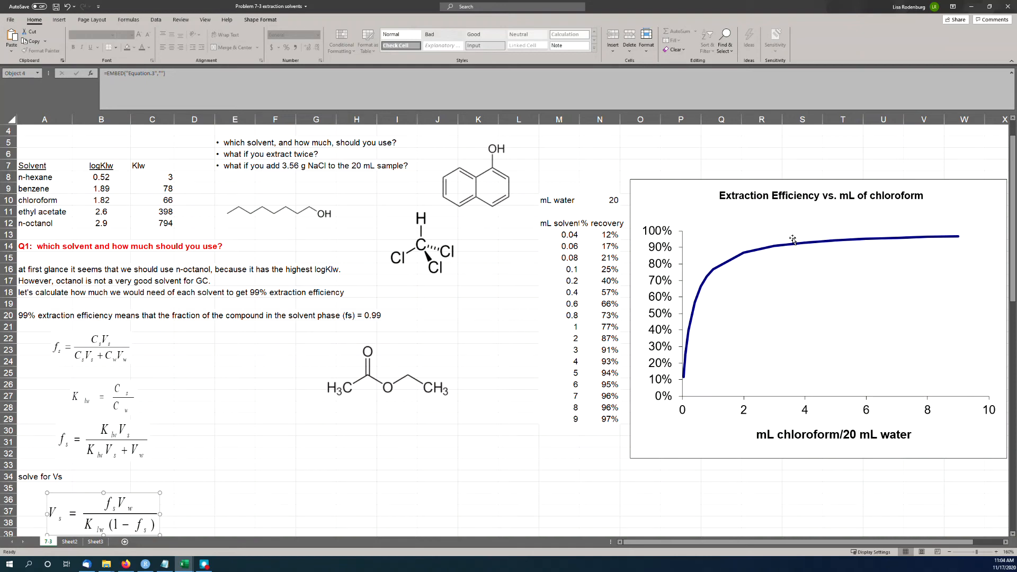
pyautogui.moveTo(744, 253)
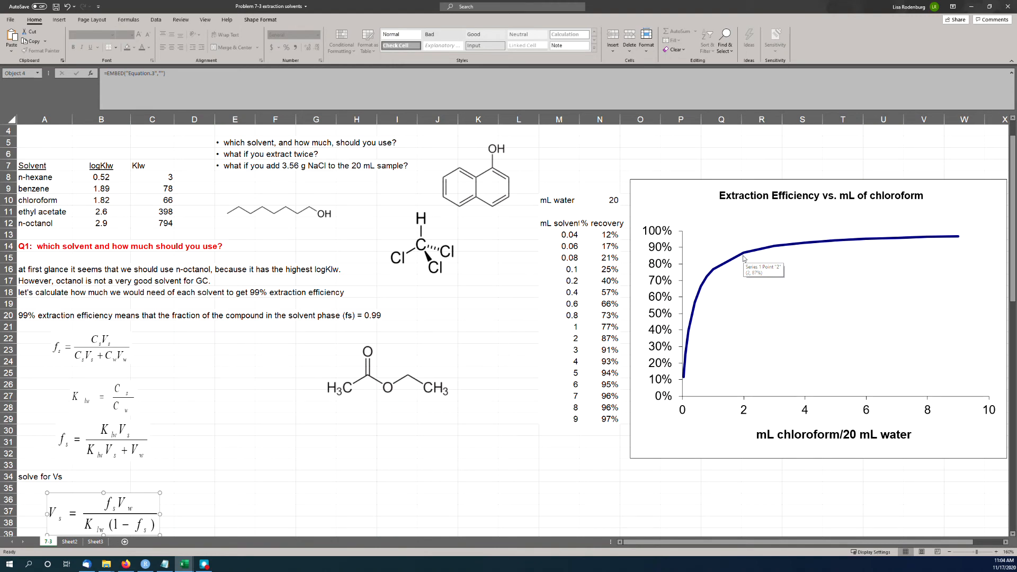
pyautogui.moveTo(753, 252)
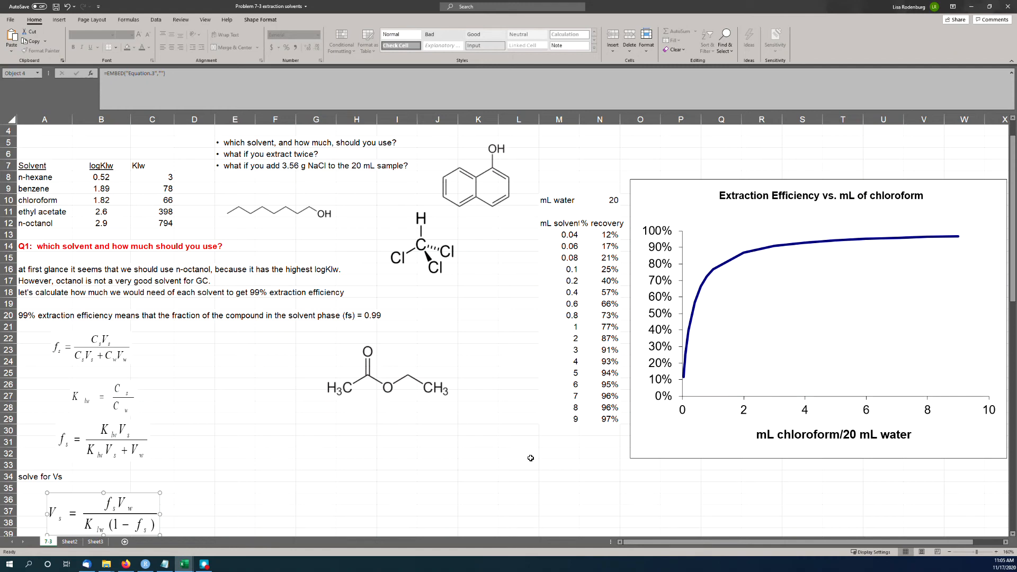
pyautogui.click(397, 429)
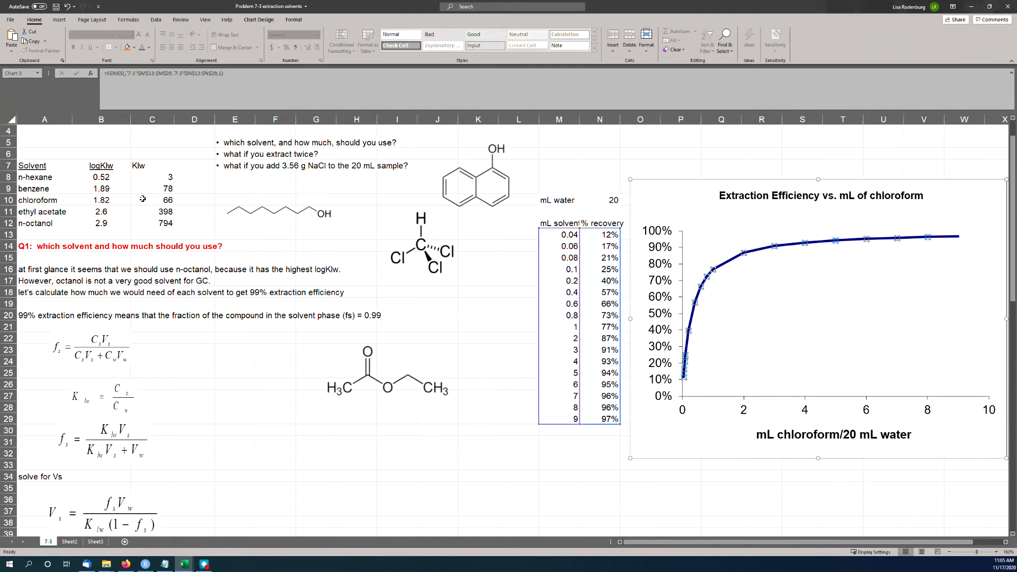
pyautogui.moveTo(454, 446)
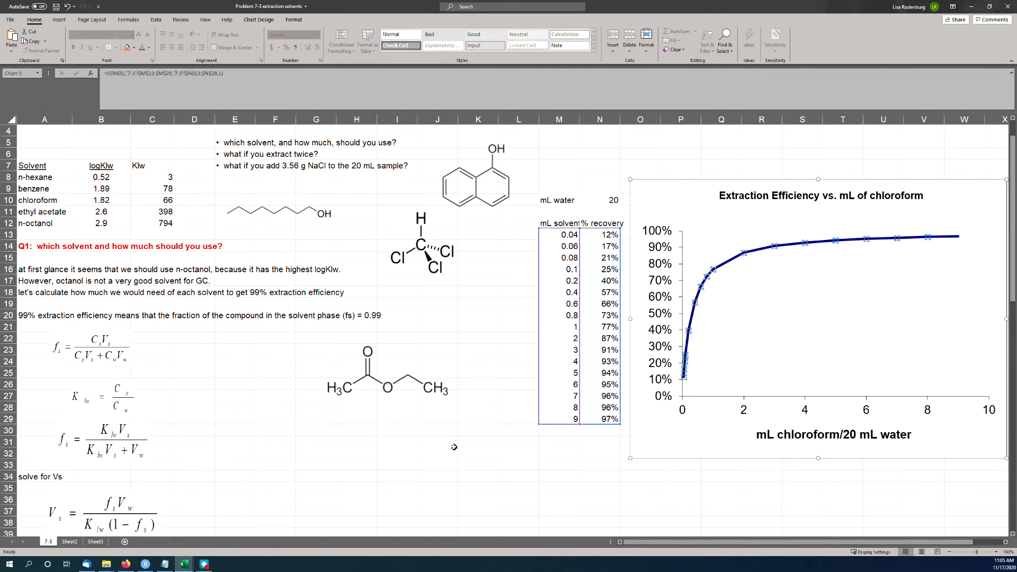
pyautogui.click(438, 441)
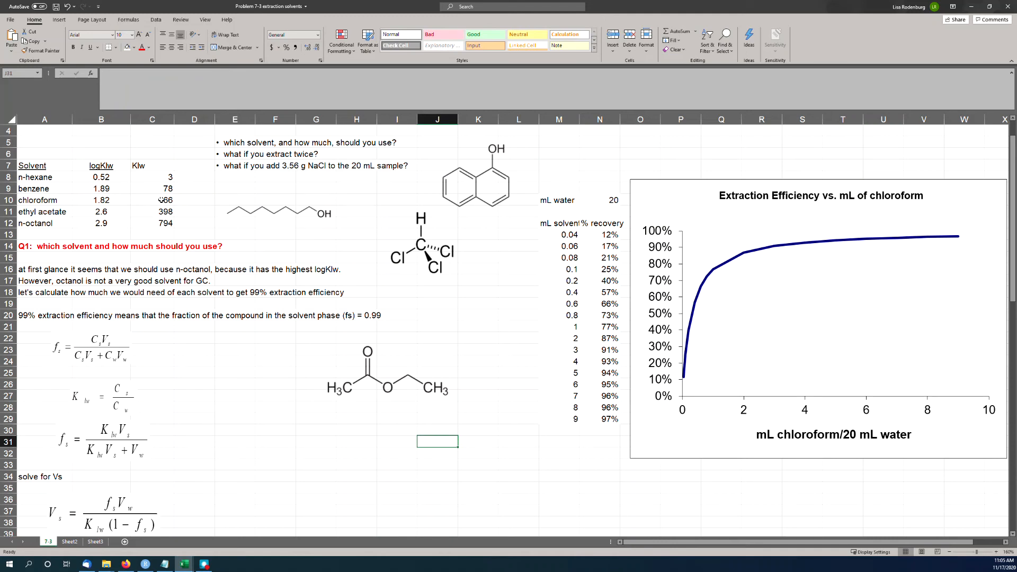
pyautogui.click(151, 200)
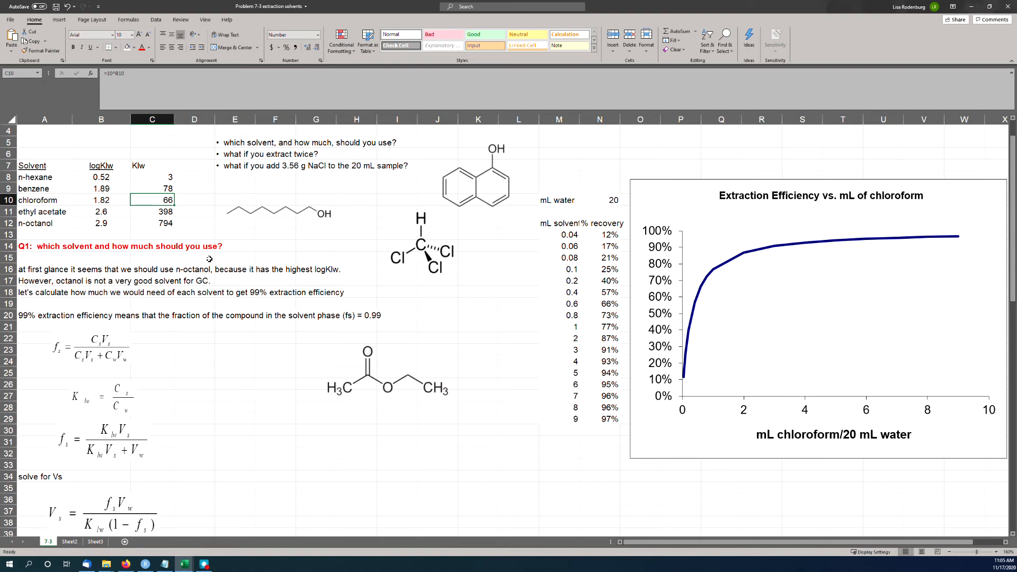
pyautogui.write('800')
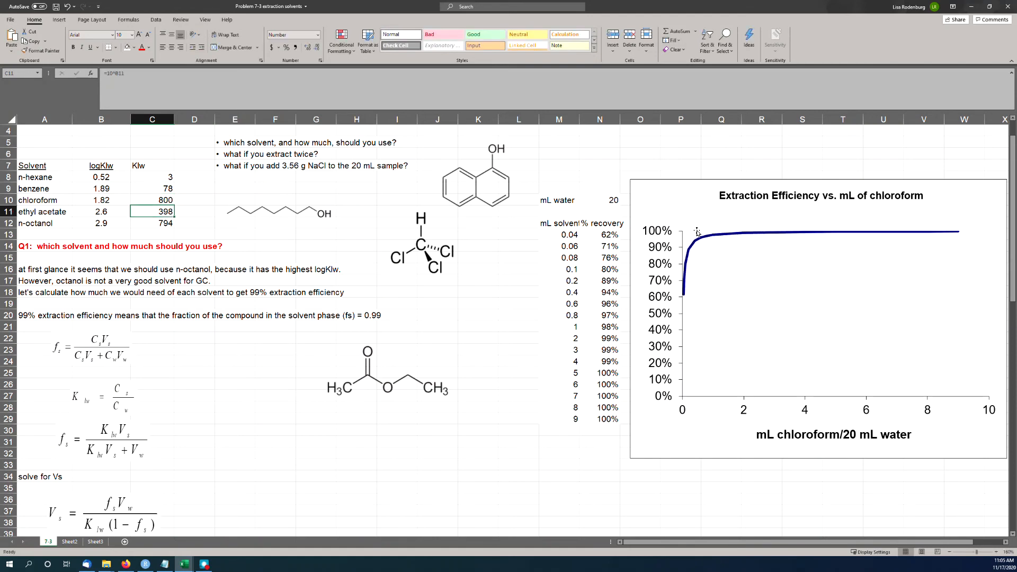
pyautogui.moveTo(718, 240)
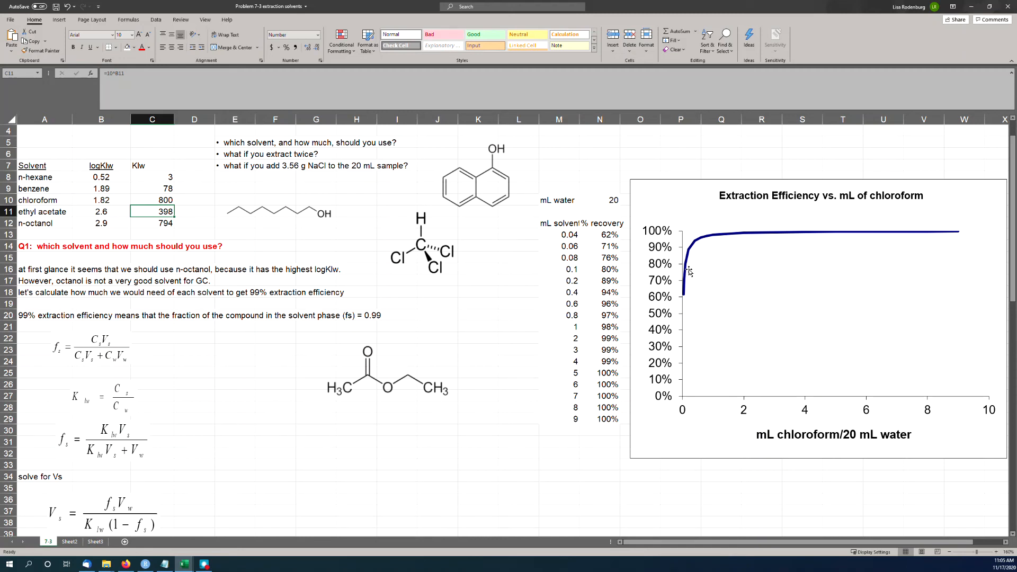
pyautogui.moveTo(689, 271)
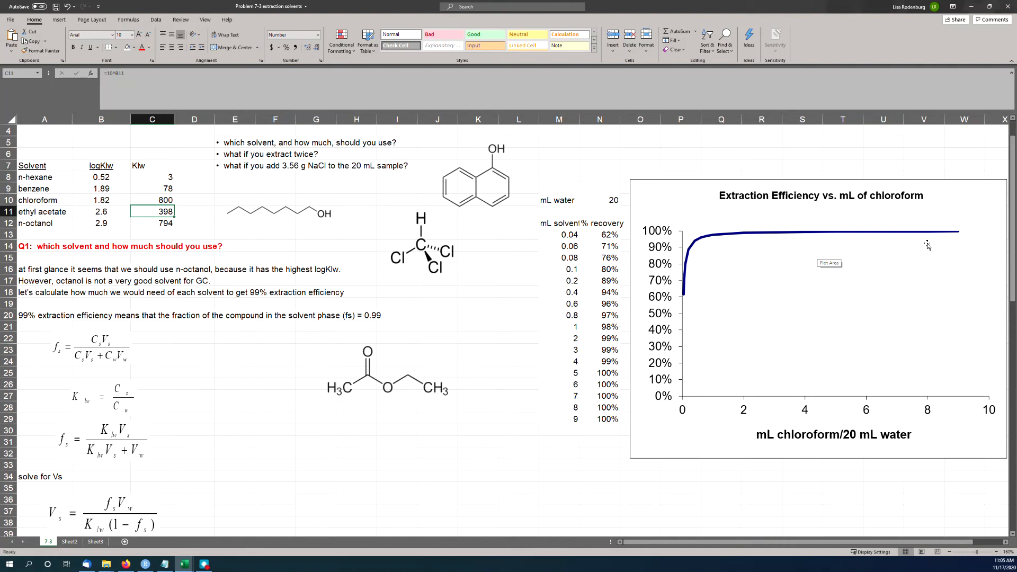
pyautogui.moveTo(172, 241)
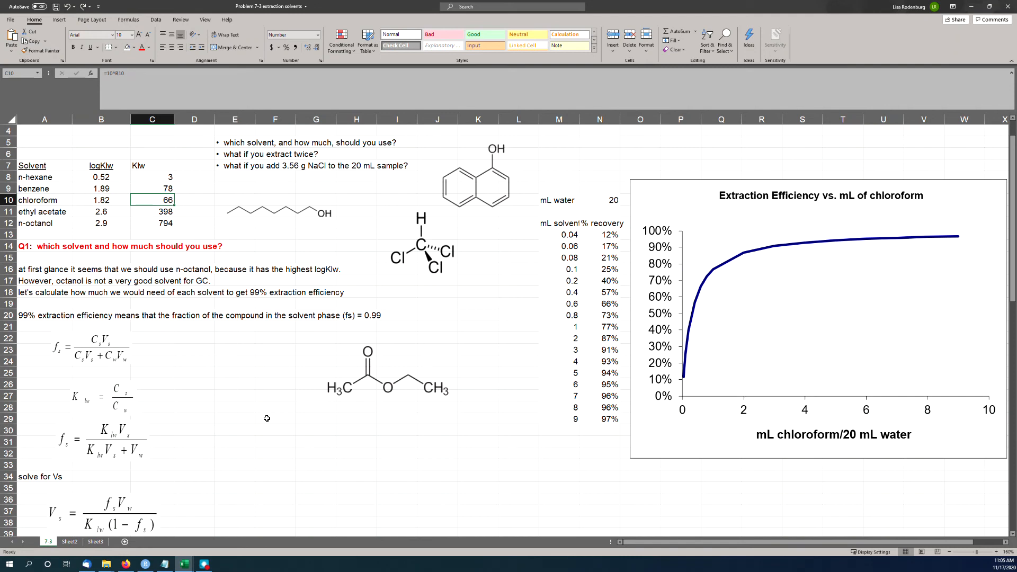
# Step: Scroll down to the Q4 NaCl salting-out table at rows 65–86
pyautogui.scroll(-3)
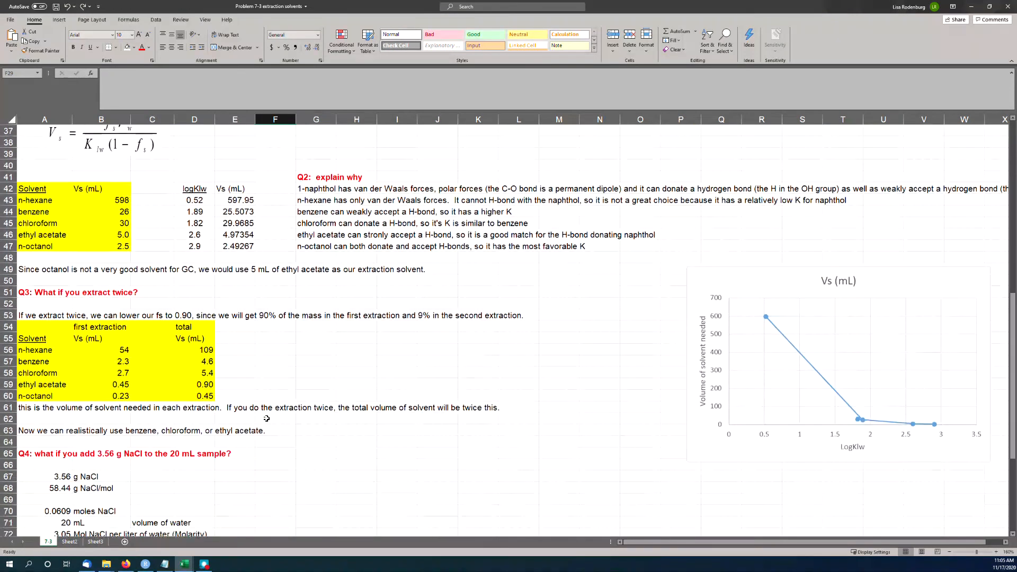
pyautogui.scroll(-3)
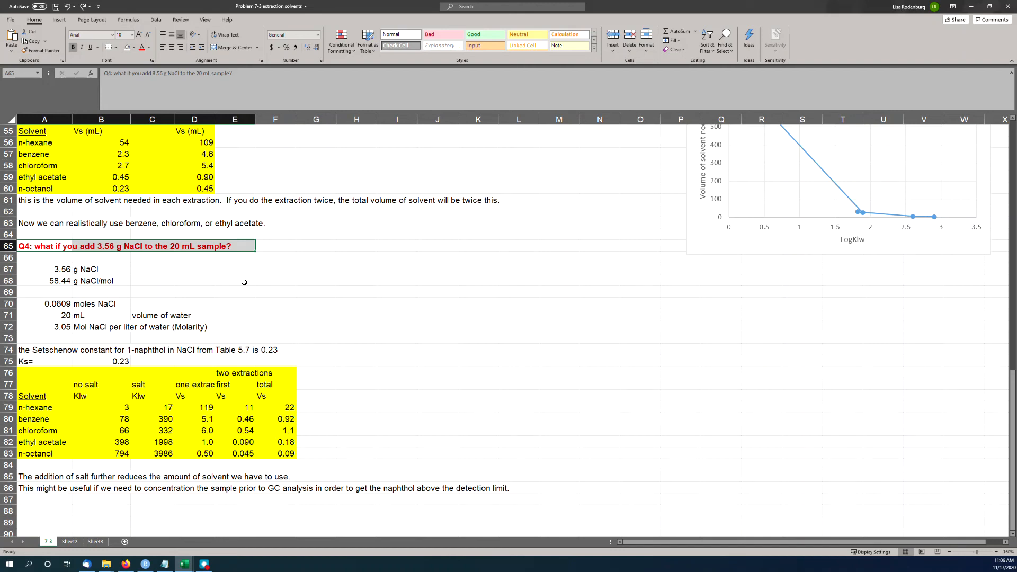
# Step: Place the Setschenow equation object to the right of the NaCl calculations near row 70
pyautogui.click(235, 302)
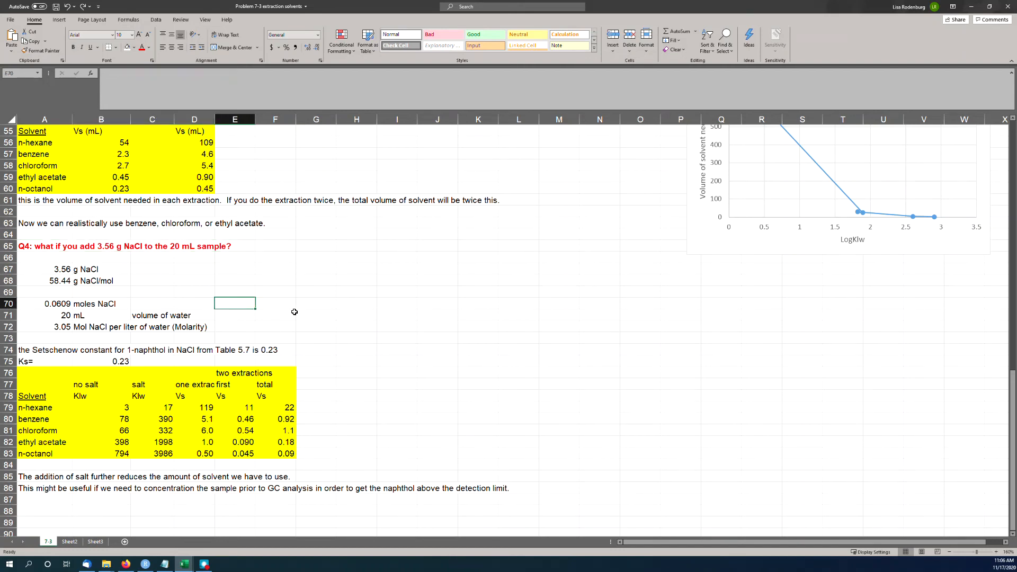
pyautogui.moveTo(161, 296)
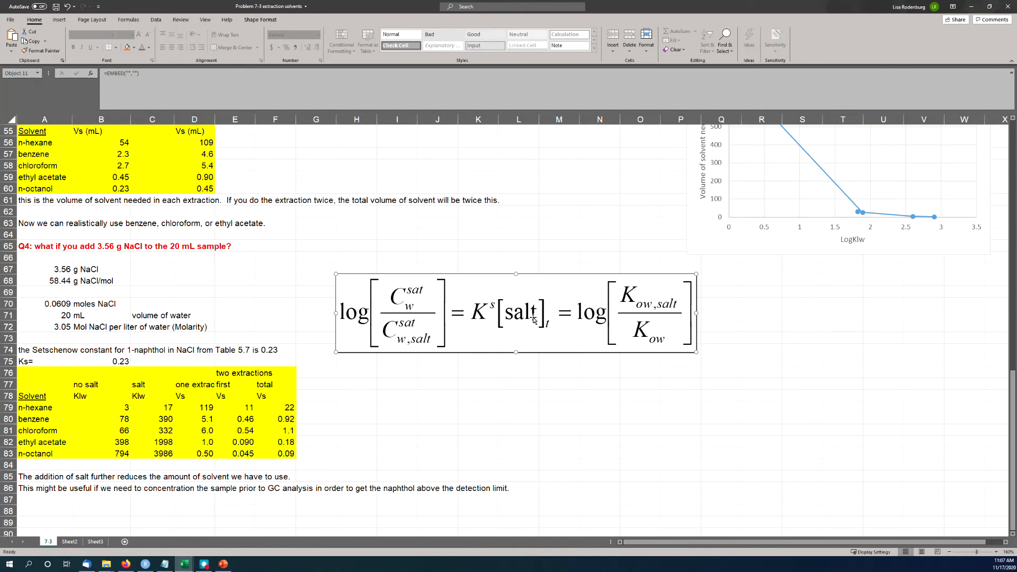
pyautogui.moveTo(495, 326)
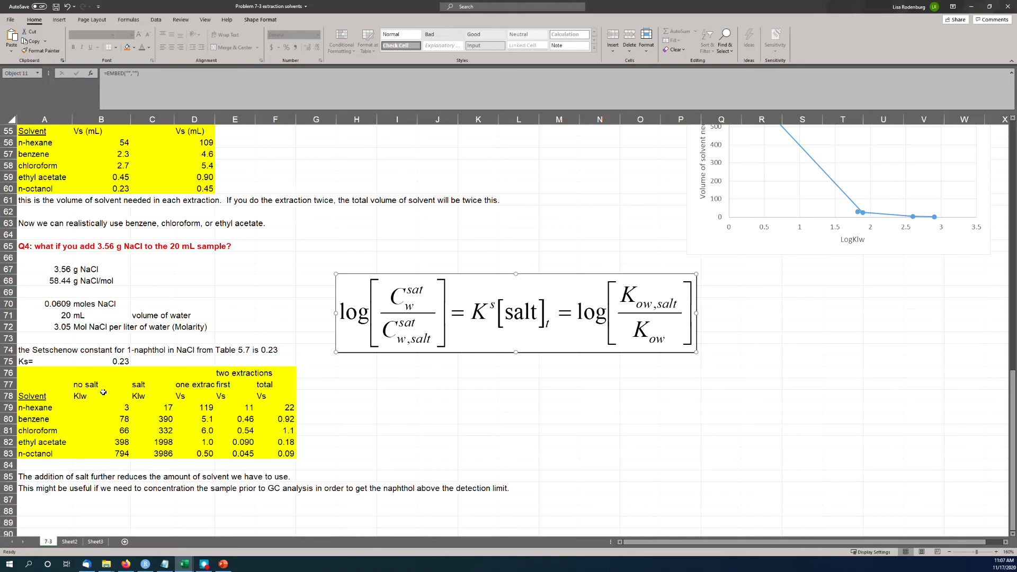
# Step: Widen column C and compute =C79/B79 in H79, the n-hexane salt Klw ratio of about 5.02
pyautogui.click(102, 407)
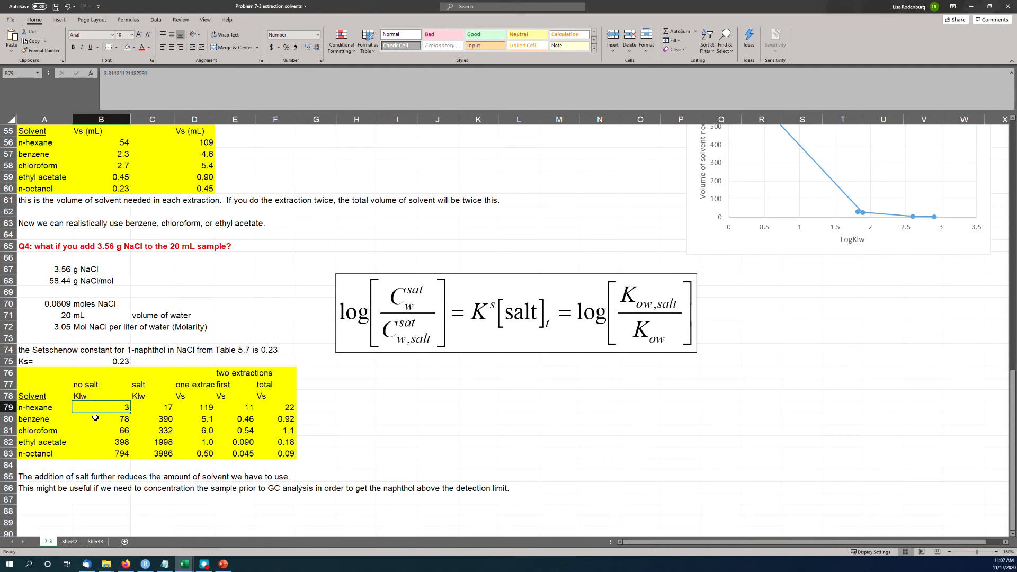
pyautogui.moveTo(101, 396); pyautogui.dragTo(101, 453)
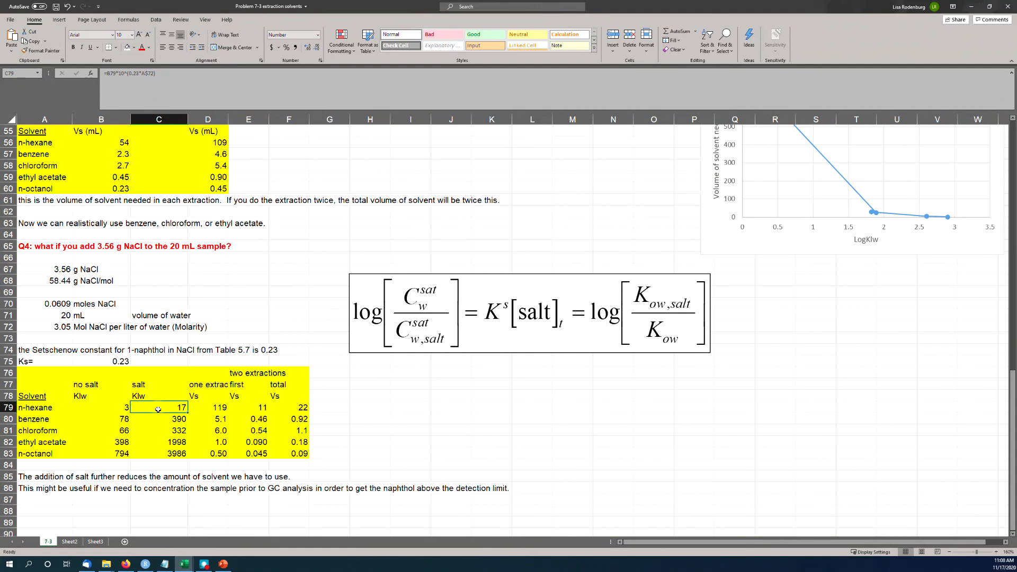
pyautogui.click(158, 418)
pyautogui.write('=')
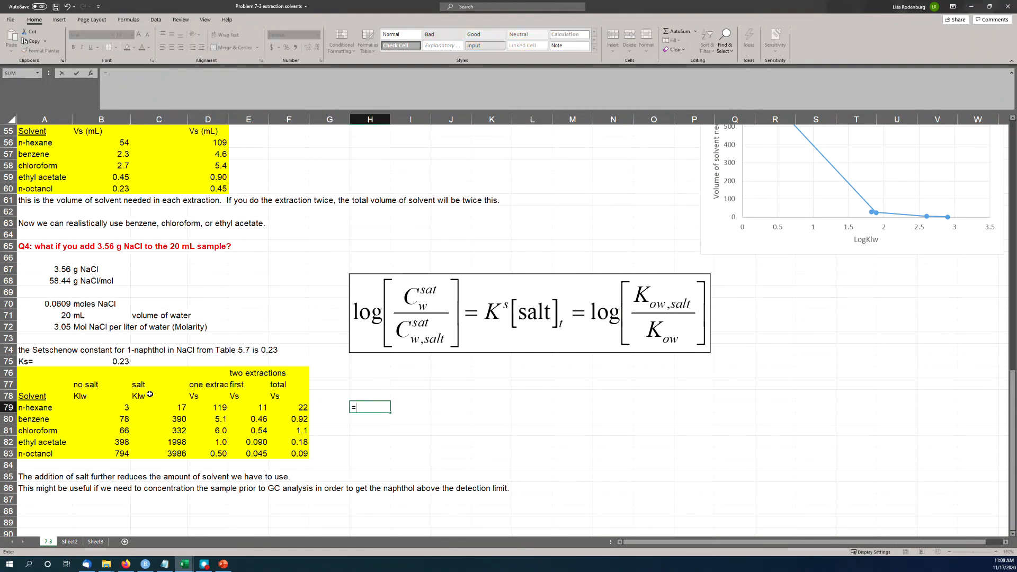
pyautogui.click(157, 407)
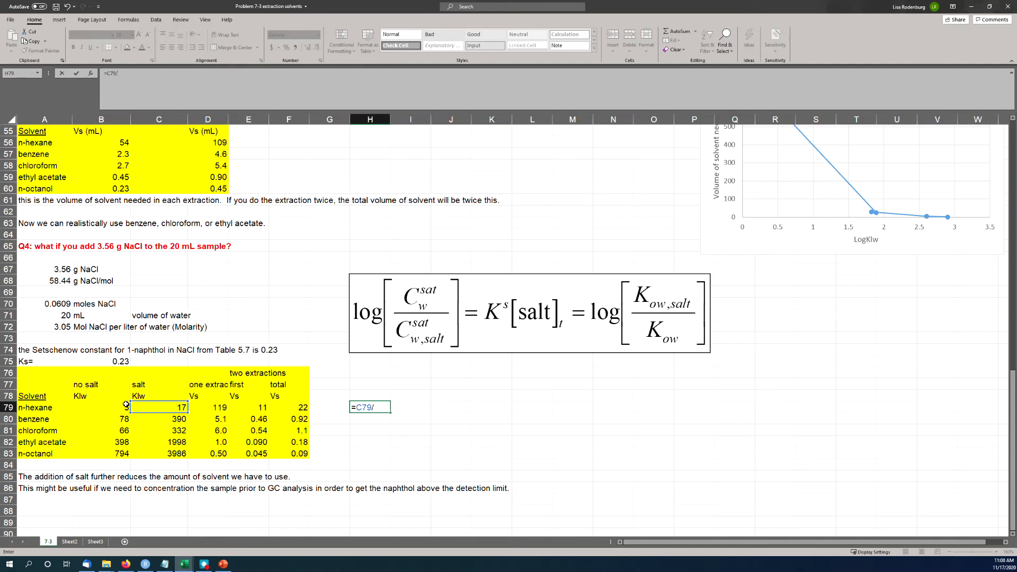
pyautogui.press('enter')
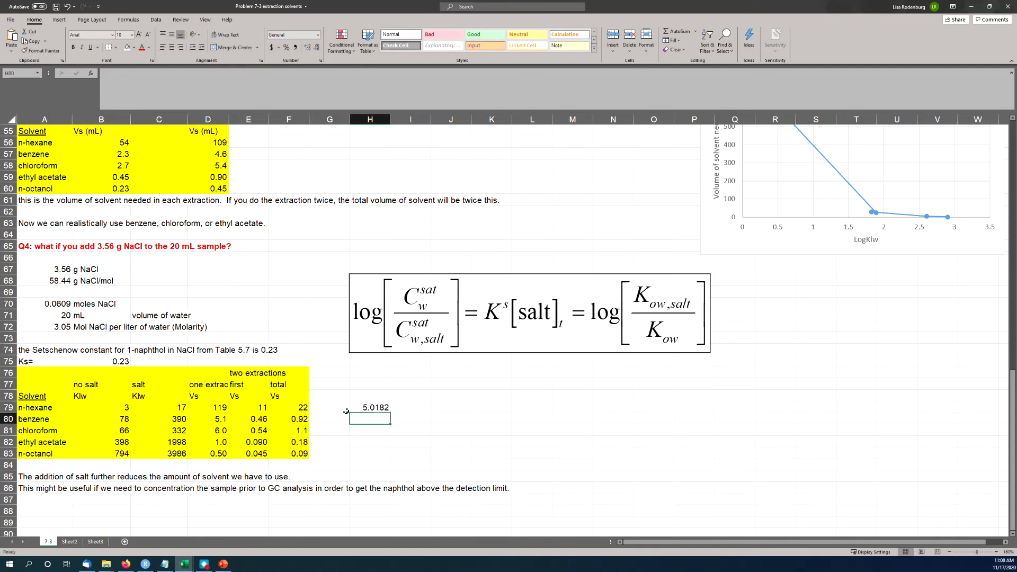
pyautogui.click(370, 406)
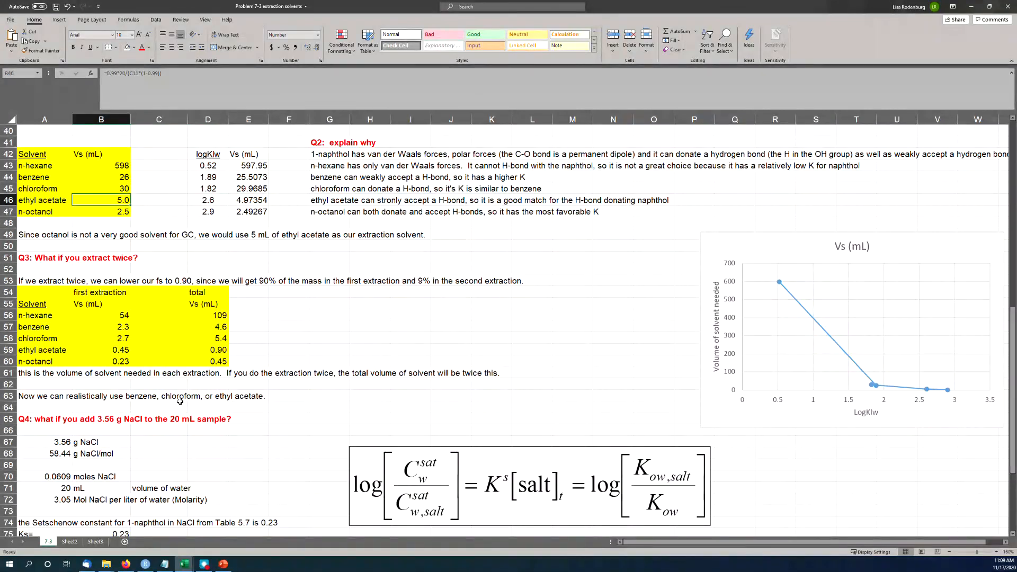
# Step: Scroll to the salted two-extraction table and clear the temporary 5.0182 ratio in H79
pyautogui.scroll(-3)
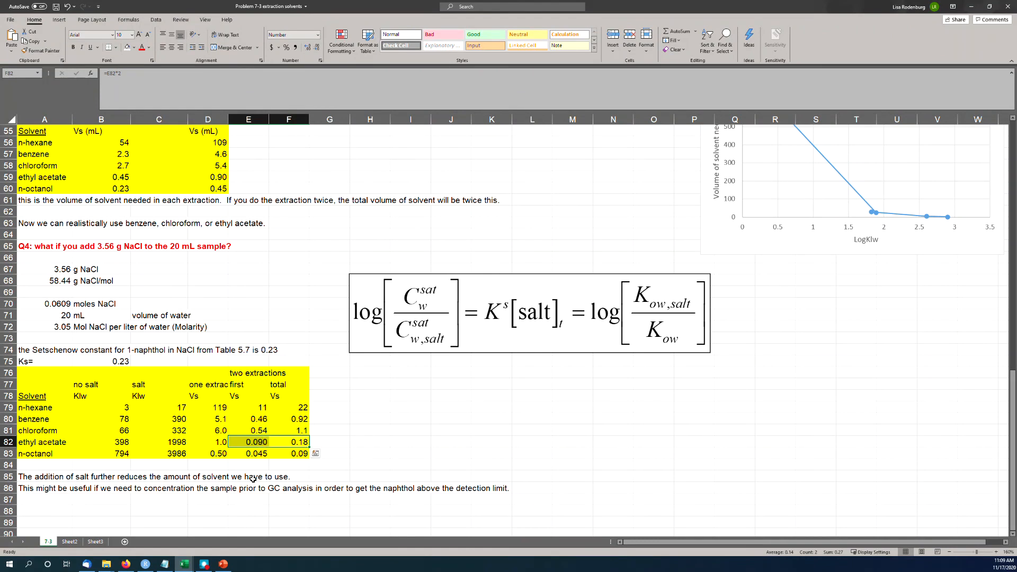
pyautogui.click(248, 464)
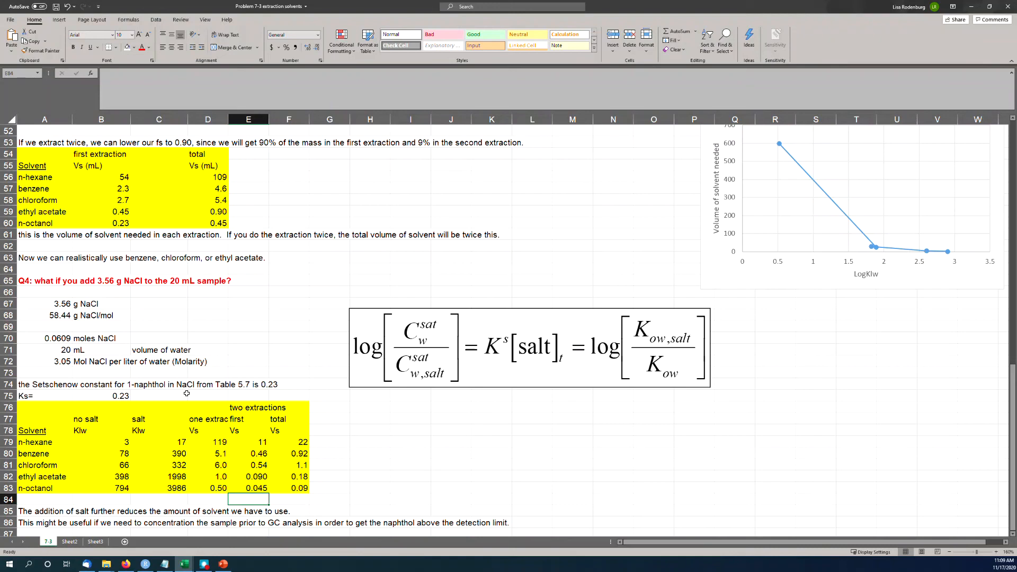
# Step: Select the Q4 NaCl question heading in A65 before scrolling back to row 1
pyautogui.click(45, 279)
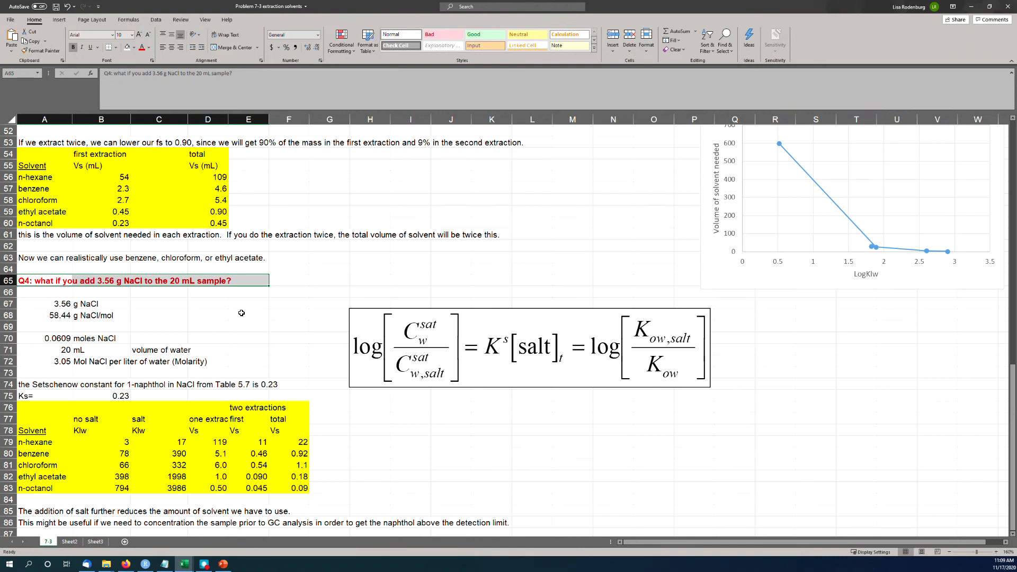
pyautogui.moveTo(231, 311)
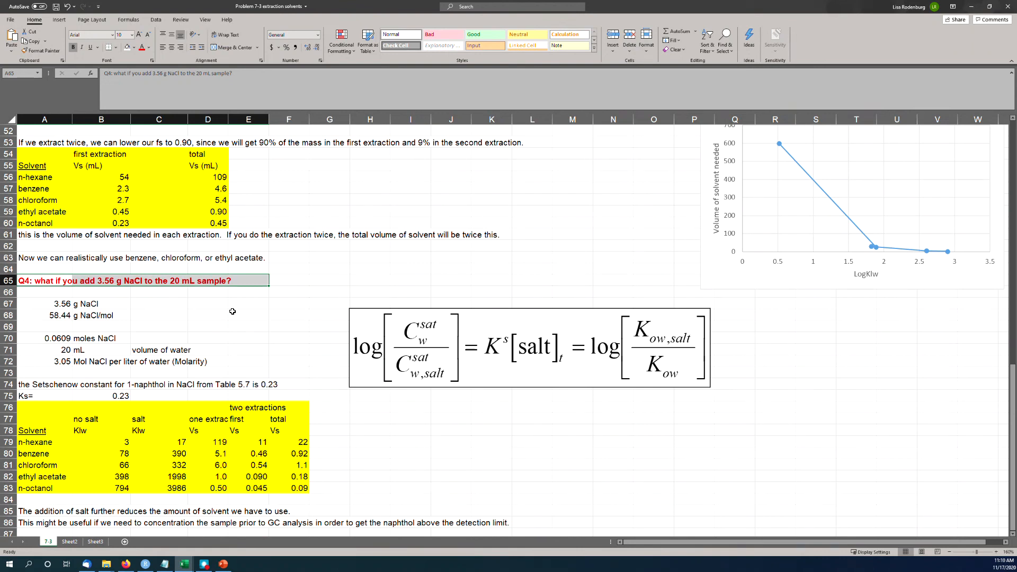
pyautogui.moveTo(160, 331)
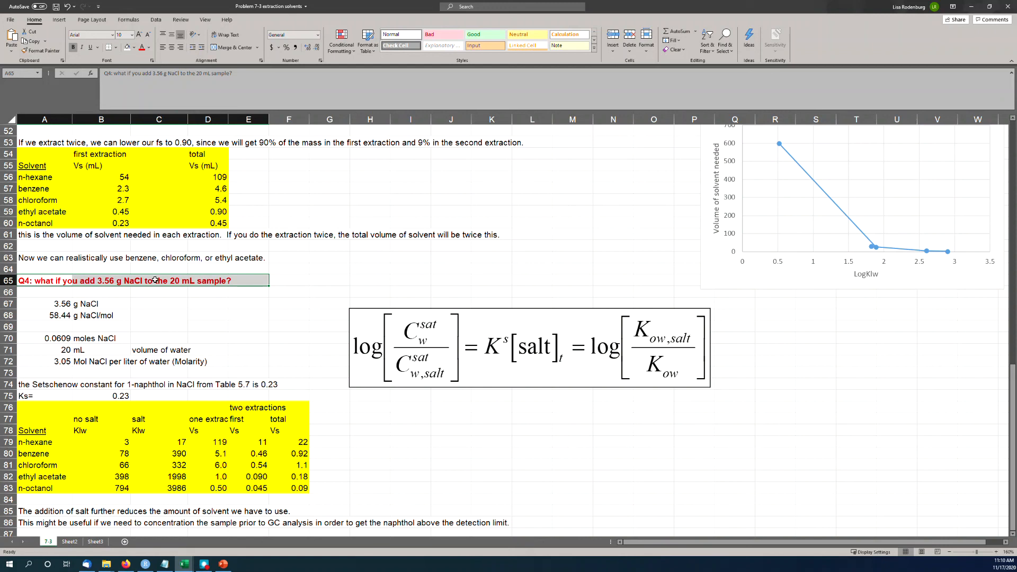
pyautogui.moveTo(352, 529)
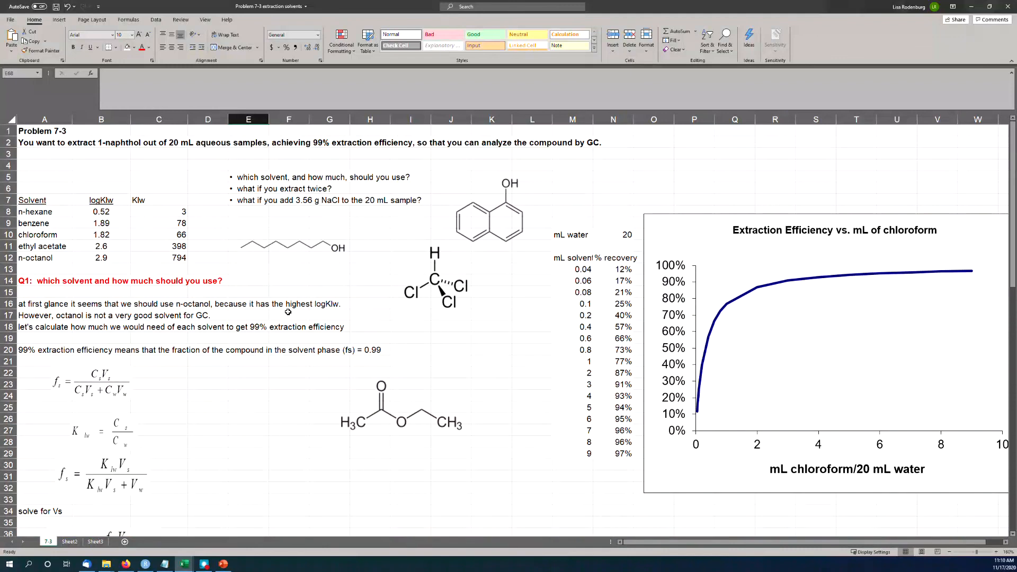
pyautogui.click(489, 211)
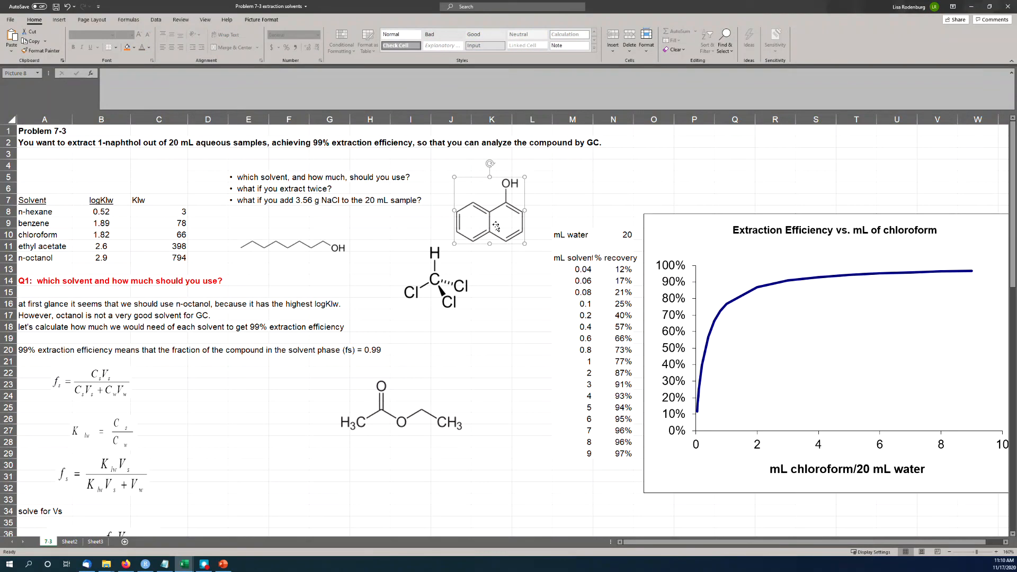
pyautogui.click(44, 210)
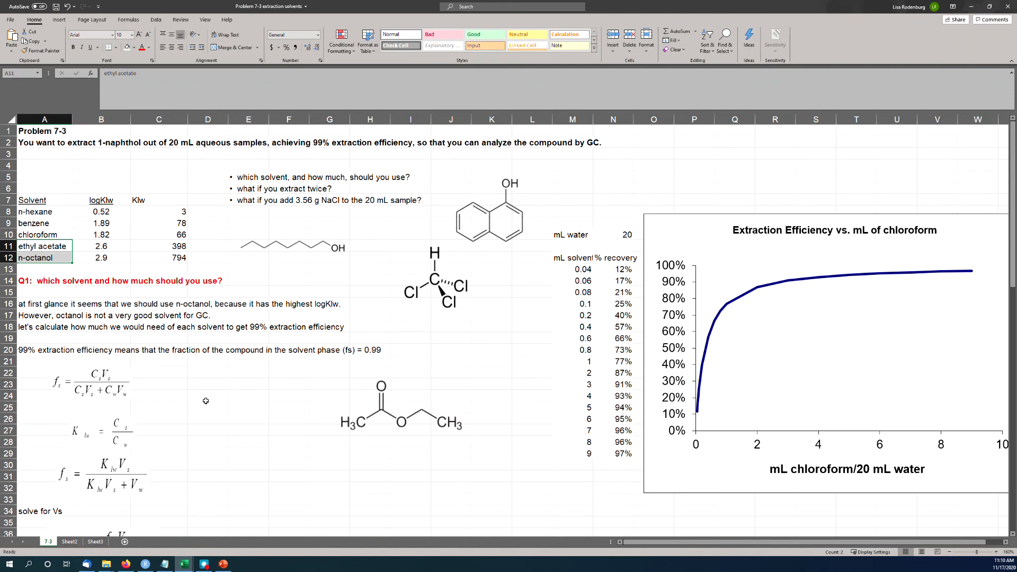
pyautogui.moveTo(417, 565)
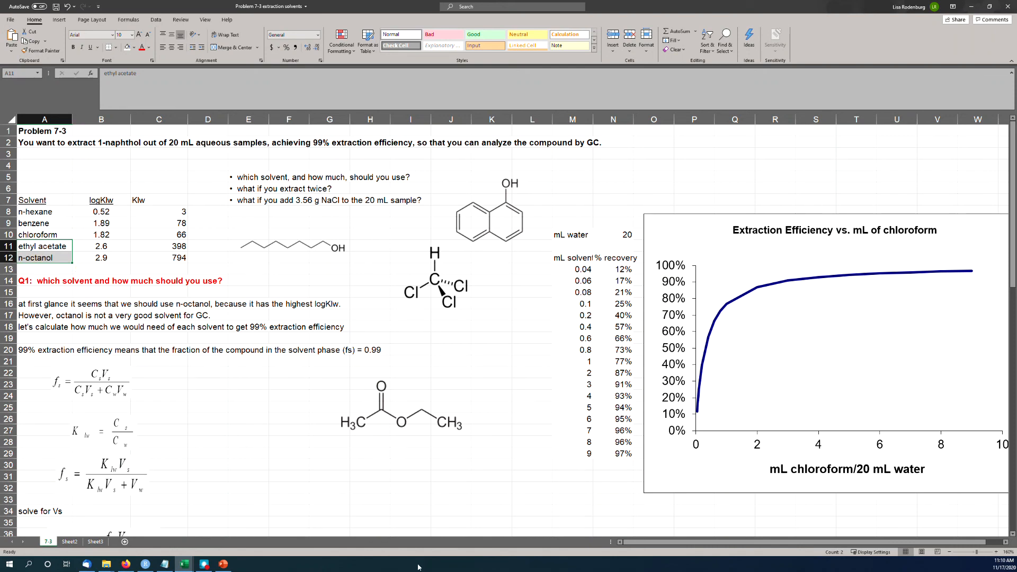